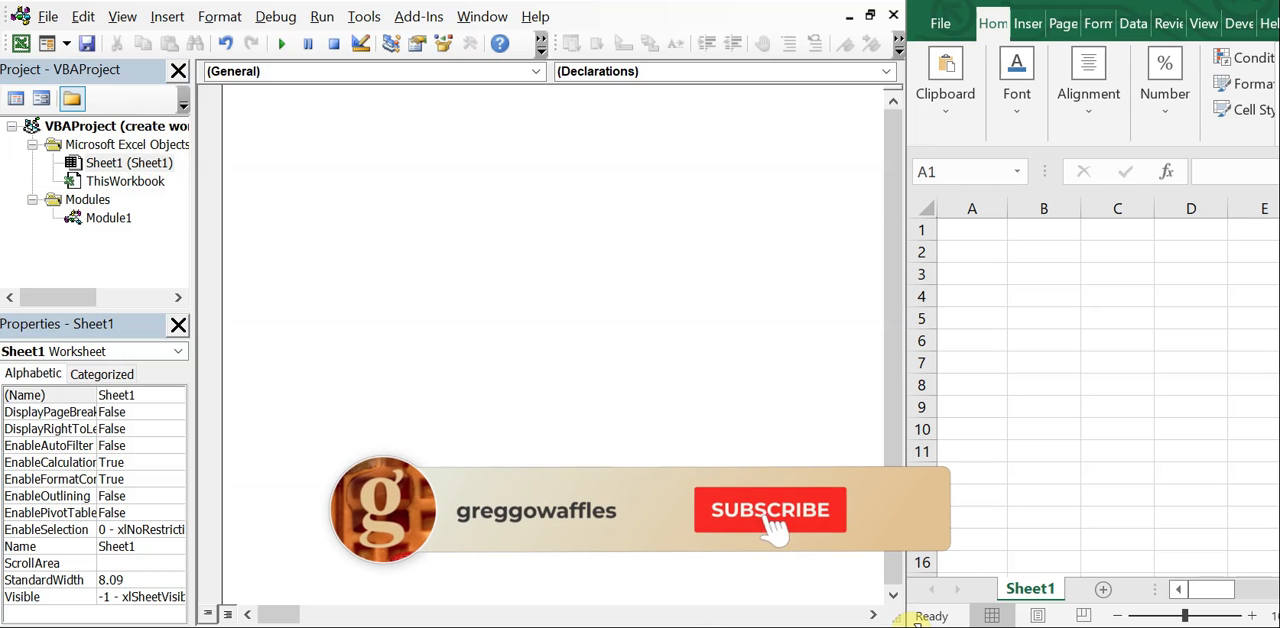
Step: Bring up Module1's empty code window from the Project Explorer
{"action": "left_click", "coordinate": [770, 510]}
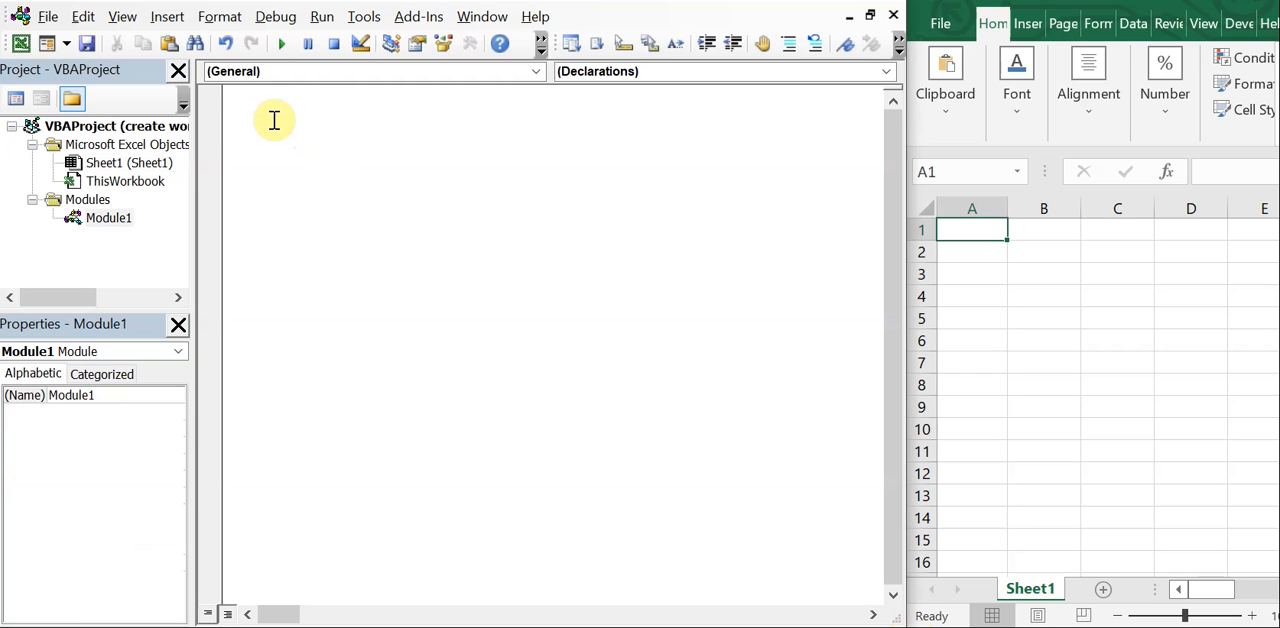
Step: Begin the macro with the line 'Sub create_word_doc'
{"action": "type", "text": "sub"}
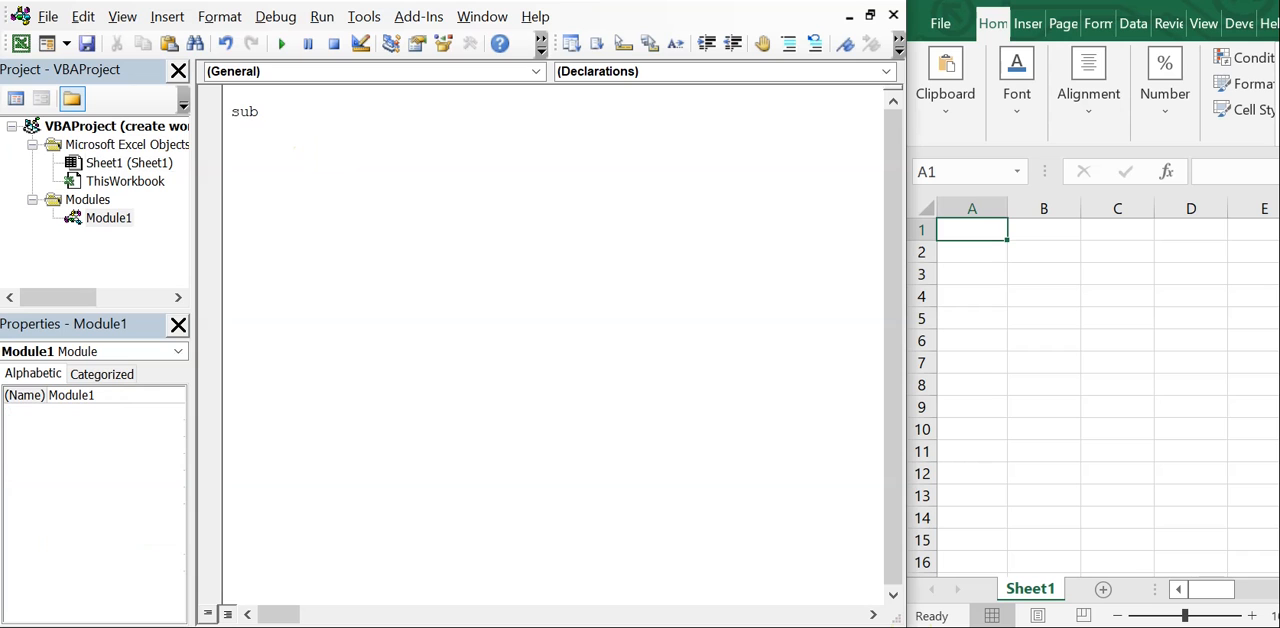
{"action": "type", "text": "\" \""}
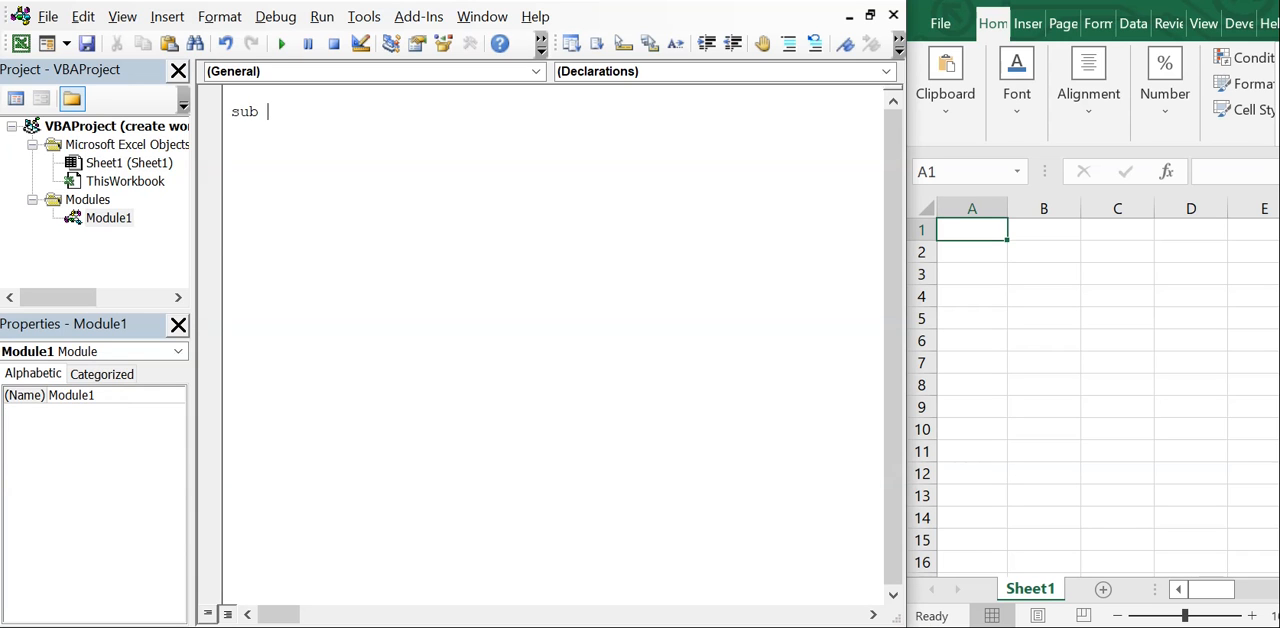
{"action": "type", "text": "create"}
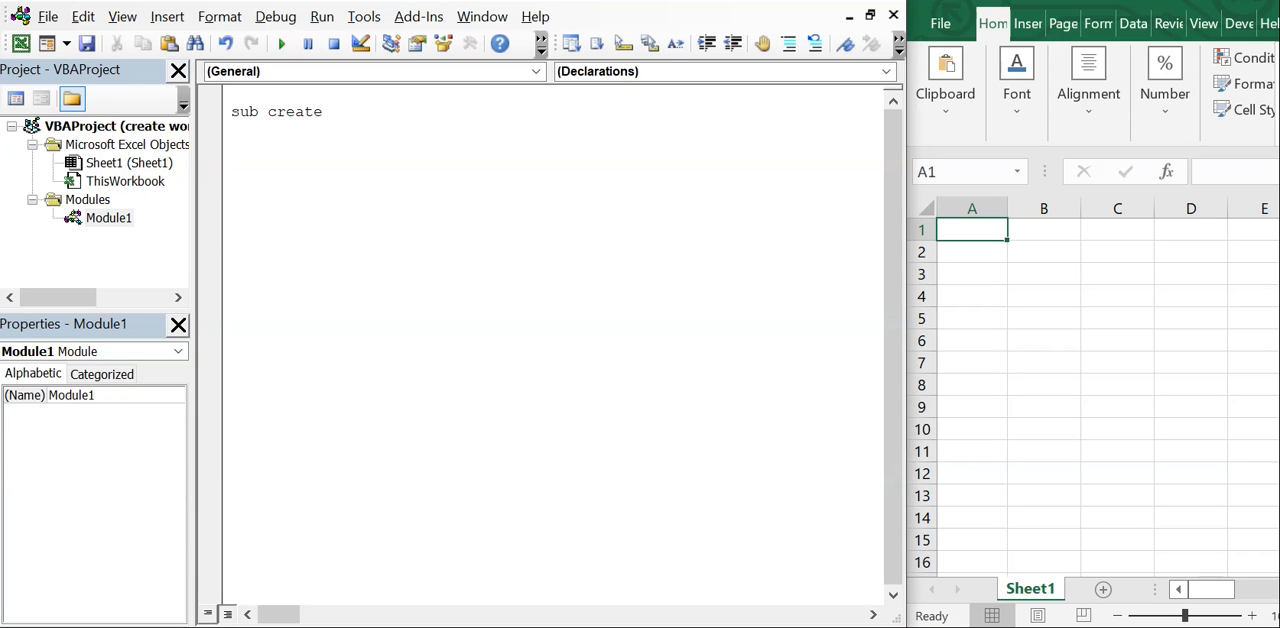
{"action": "type", "text": "_word_doc("}
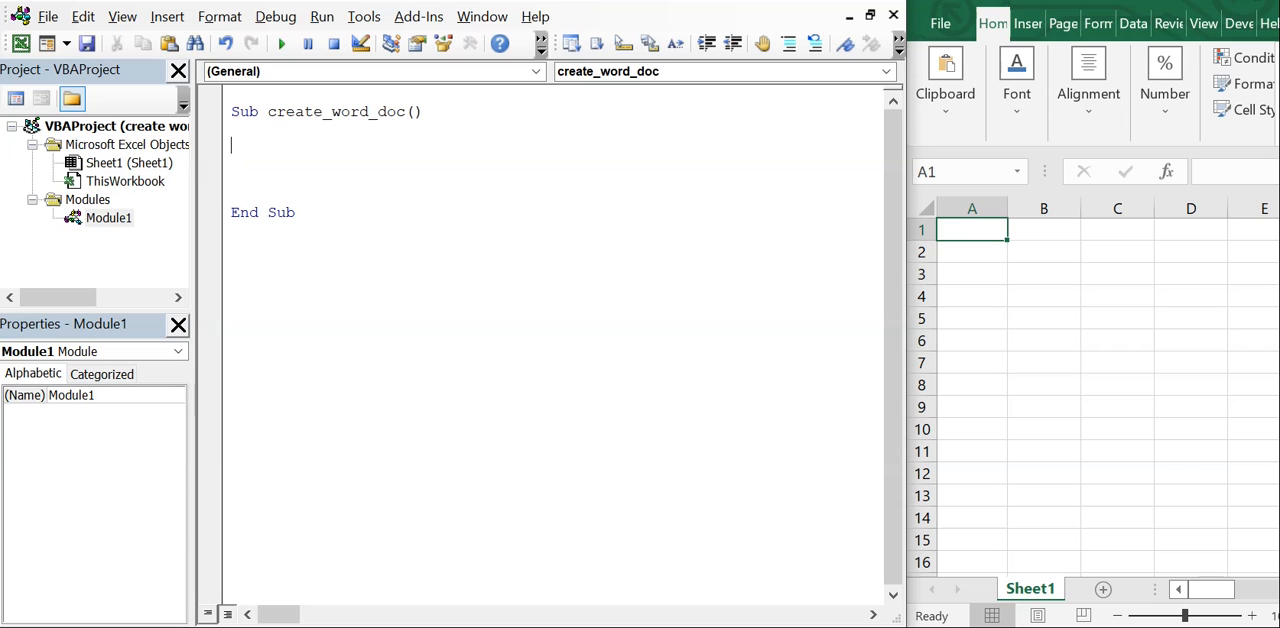
Step: Declare the variables with 'Dim objWord' and 'Dim objDoc'
{"action": "type", "text": "Di"}
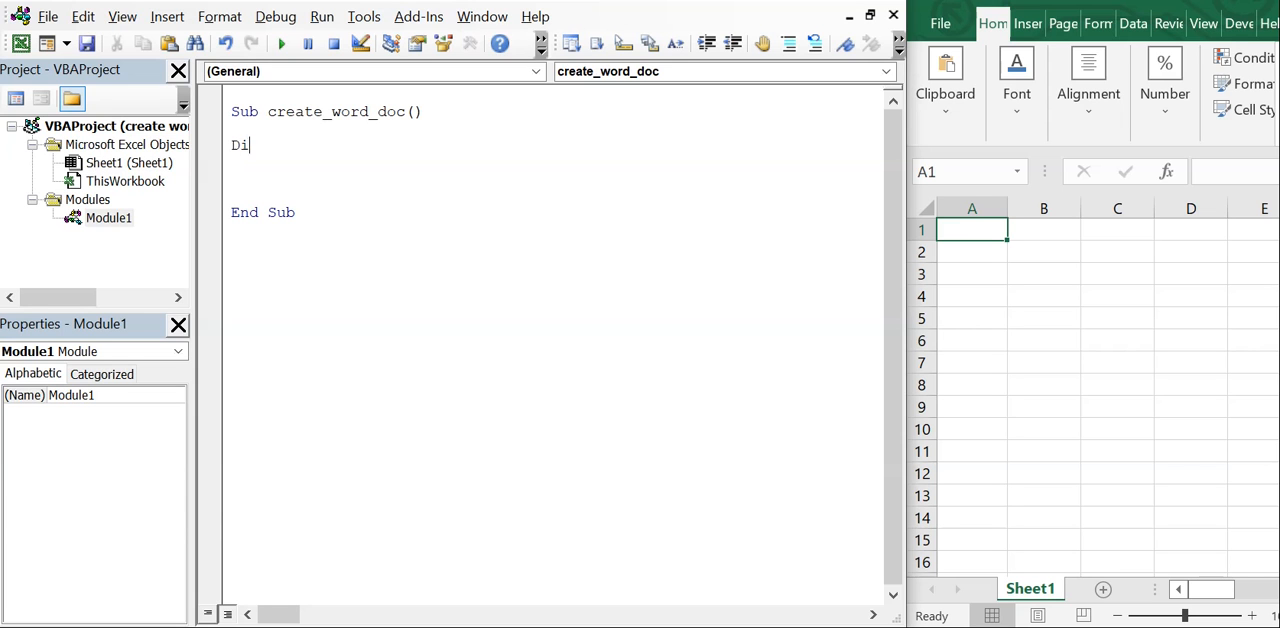
{"action": "type", "text": "m o"}
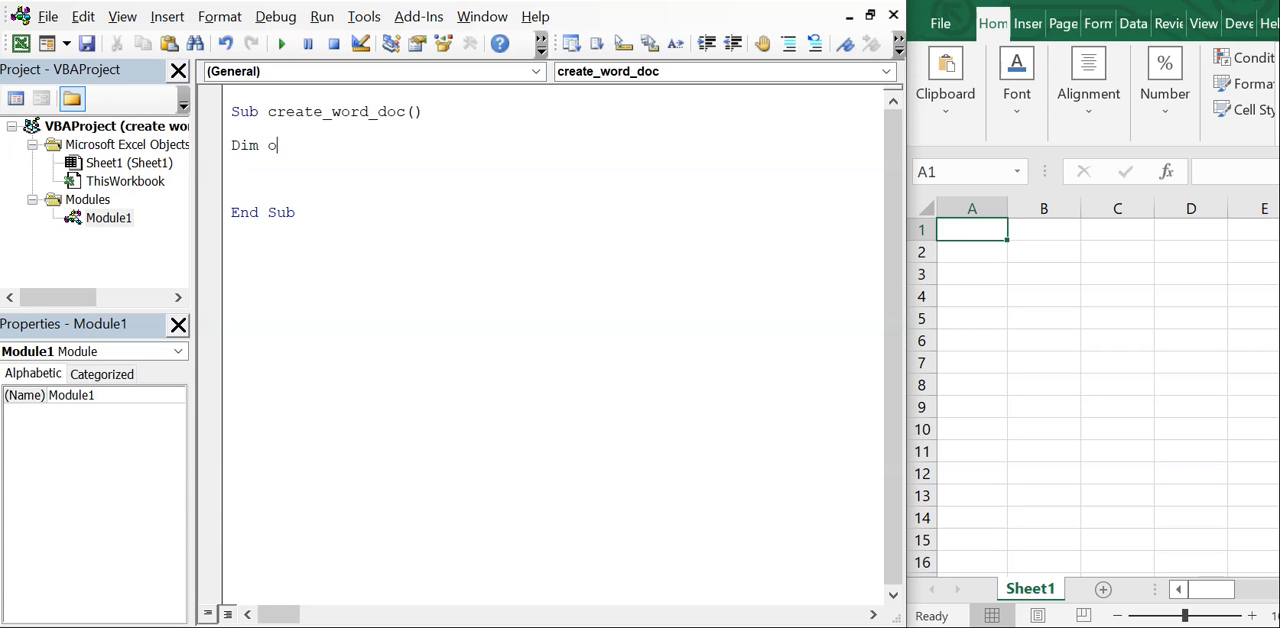
{"action": "type", "text": "bjWord"}
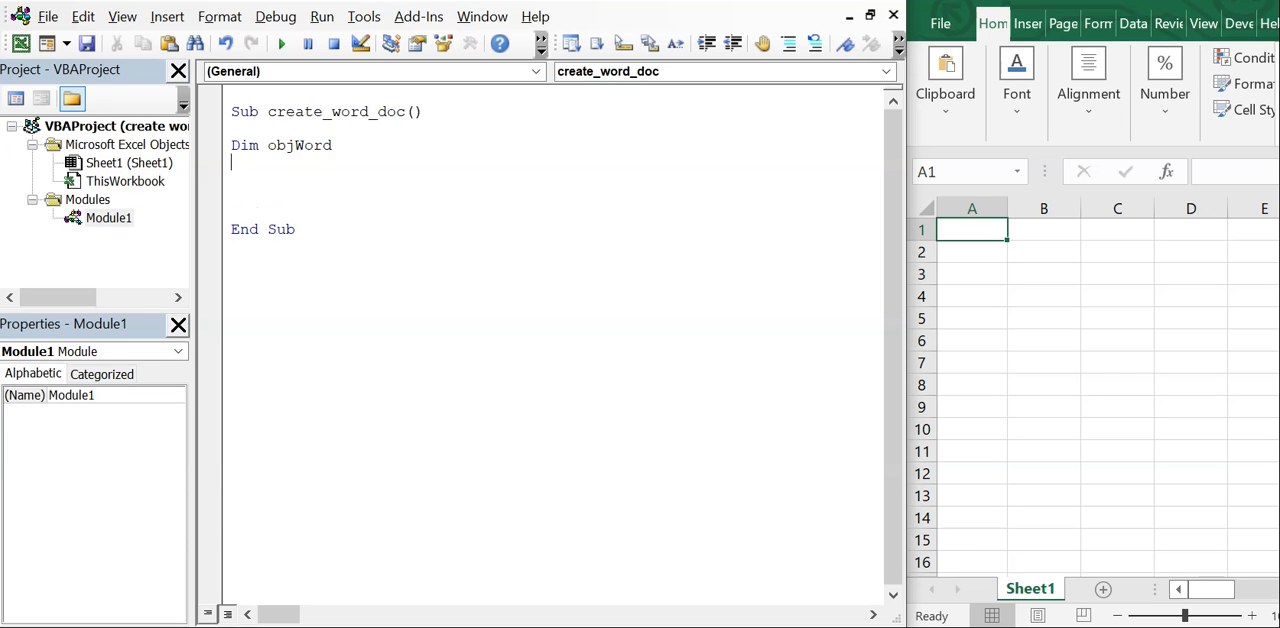
{"action": "type", "text": "Dim"}
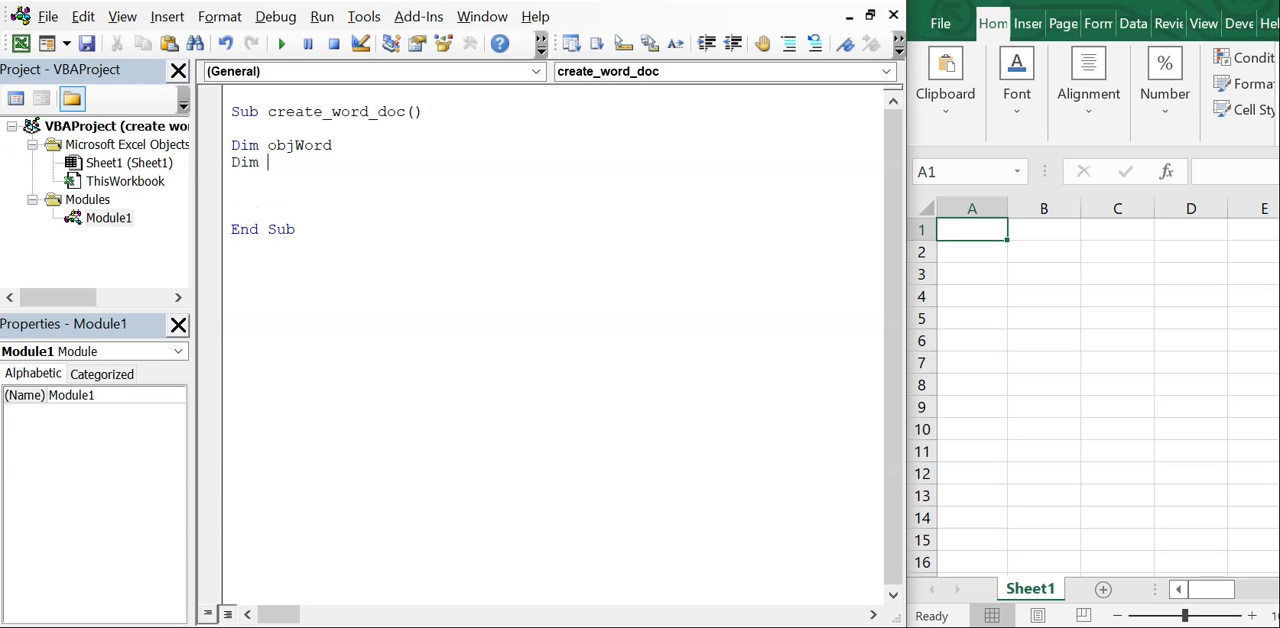
{"action": "type", "text": "obj"}
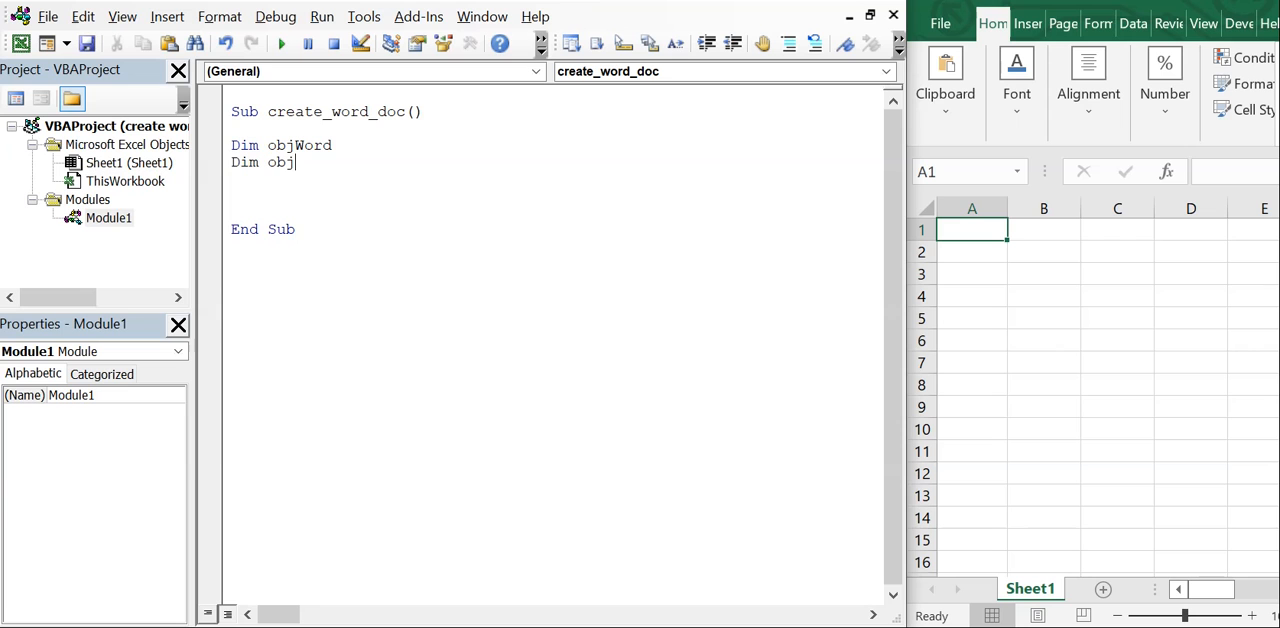
{"action": "type", "text": "Doc"}
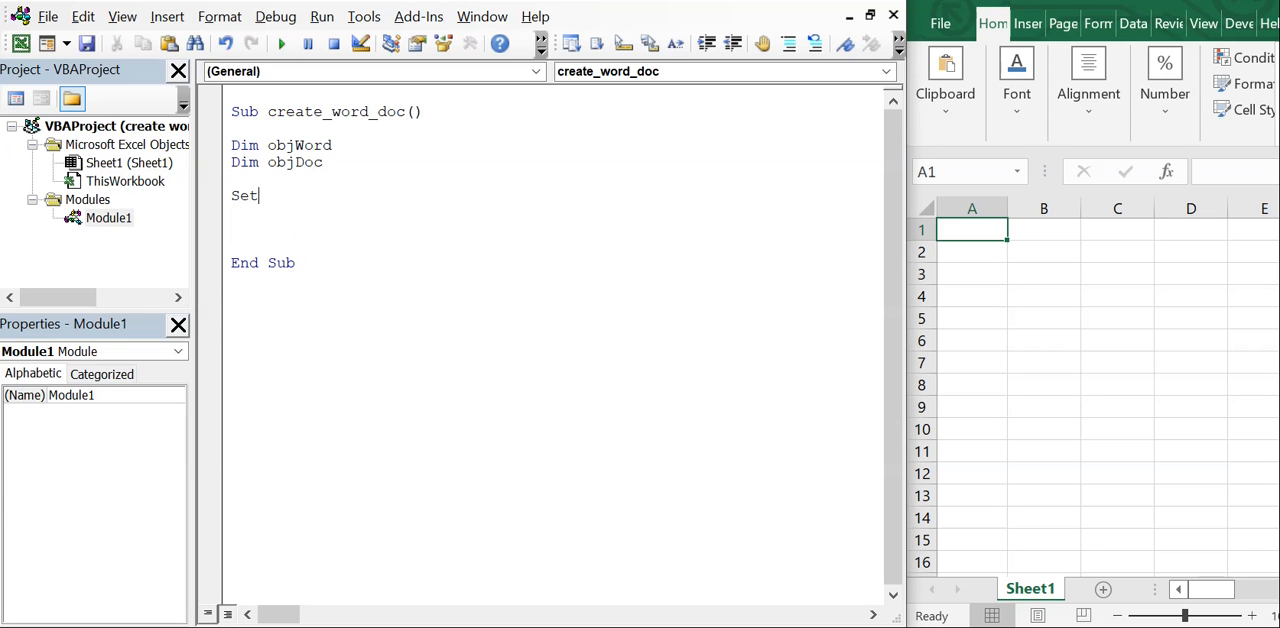
Step: Write 'Set objWord = CreateObject("Word.Application")' to start Word
{"action": "type", "text": "objWord"}
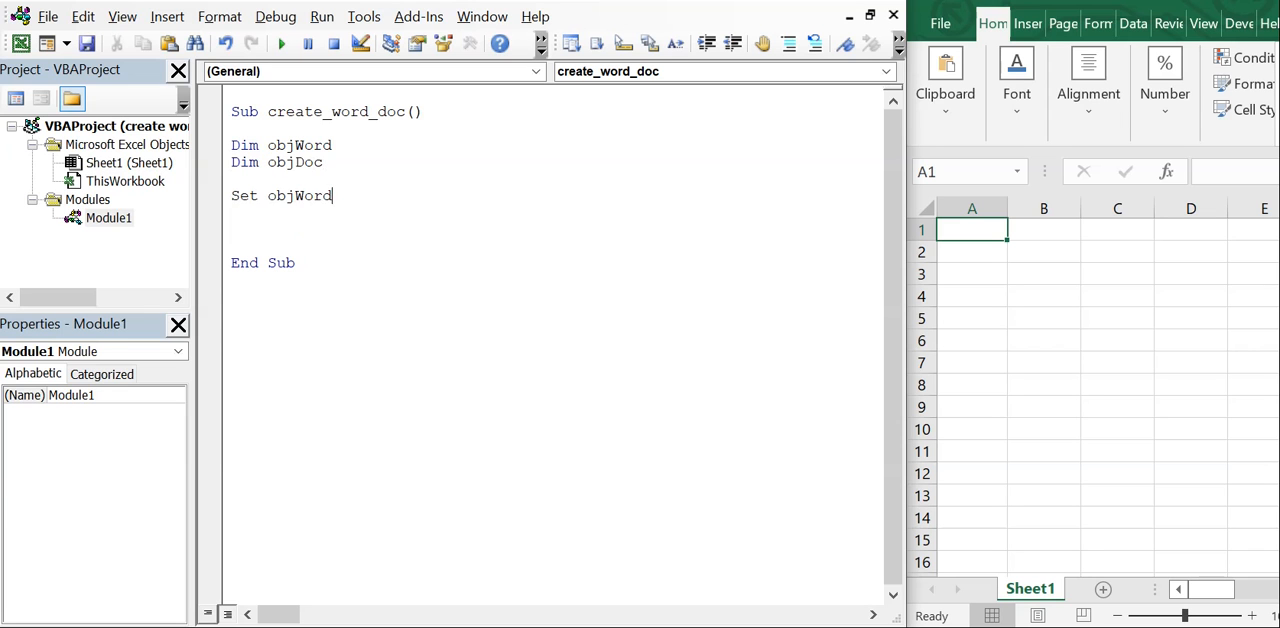
{"action": "type", "text": "="}
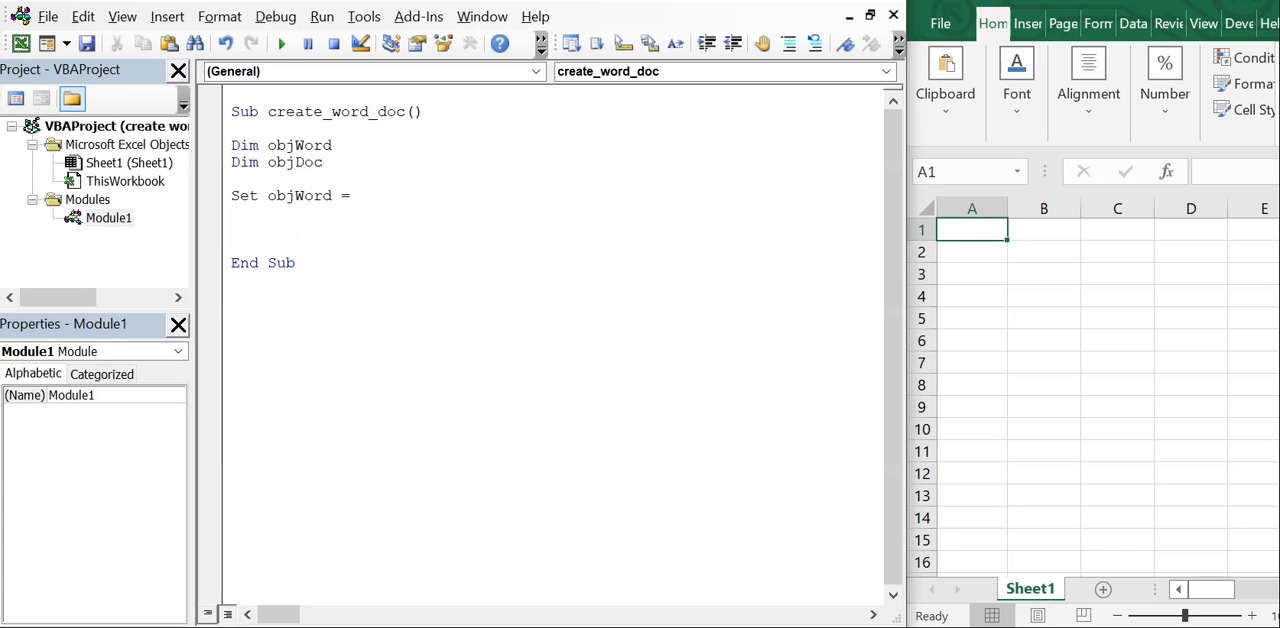
{"action": "type", "text": "CreateObject"}
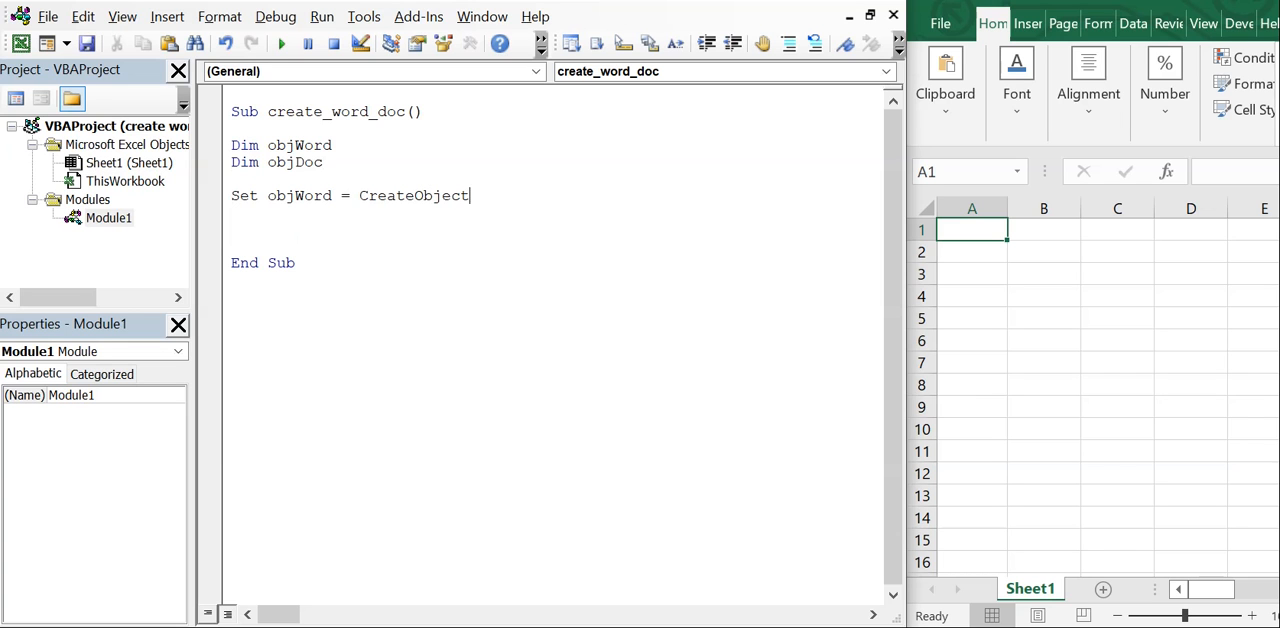
{"action": "type", "text": "(\""}
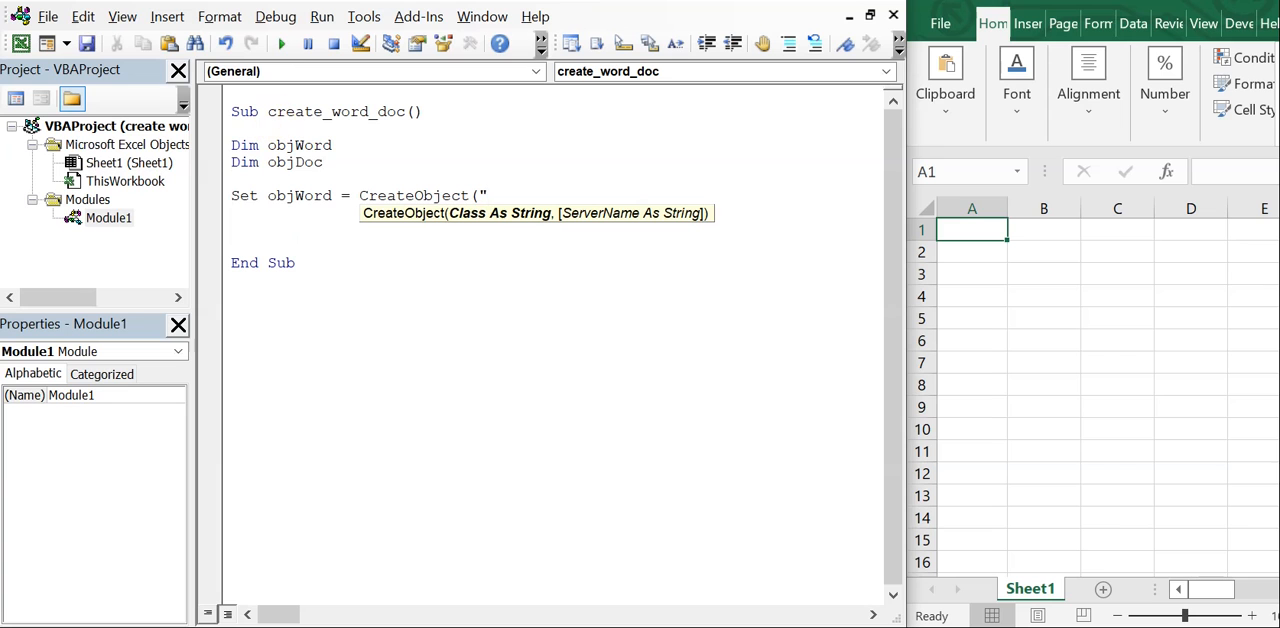
{"action": "type", "text": "Word"}
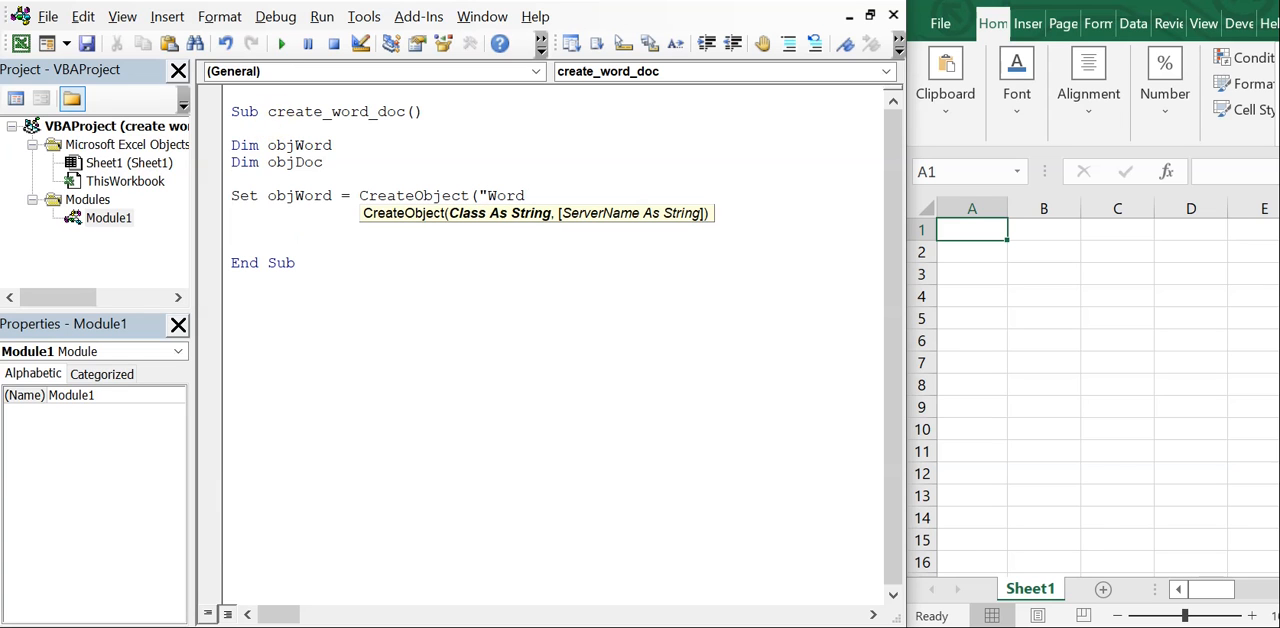
{"action": "type", "text": ".Application"}
{"action": "type", "text": "Set"}
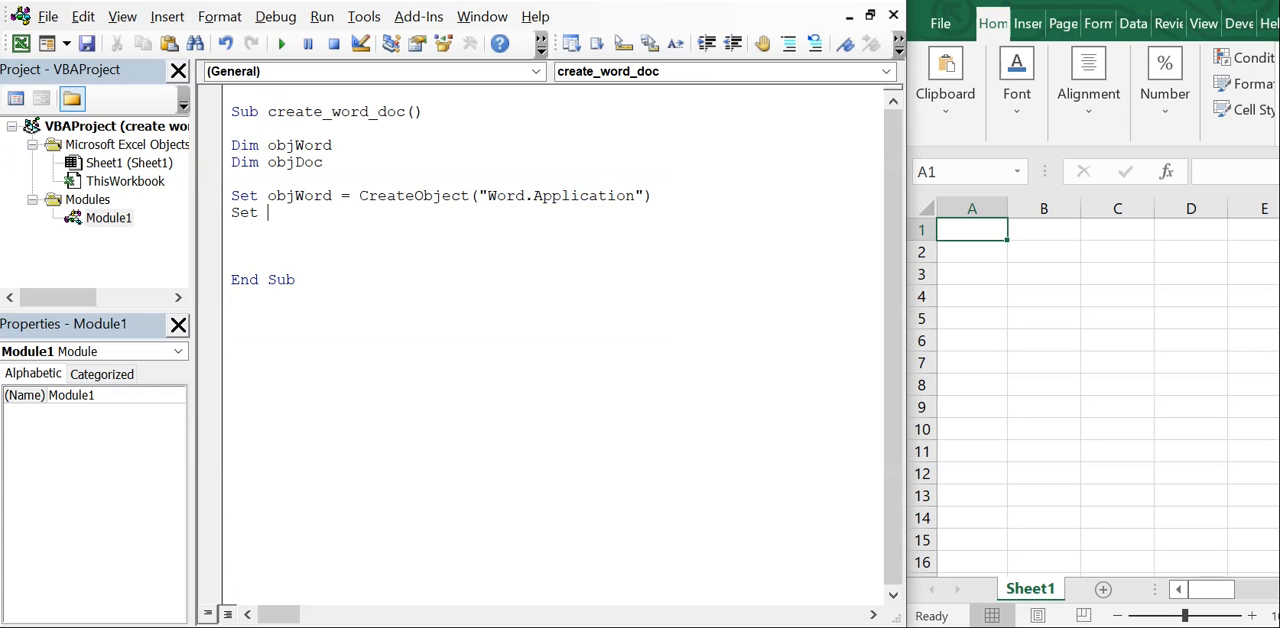
Step: Write 'Set objDoc = objWord.Documents.Add' and begin the 'With objWord' block
{"action": "type", "text": "objDoc"}
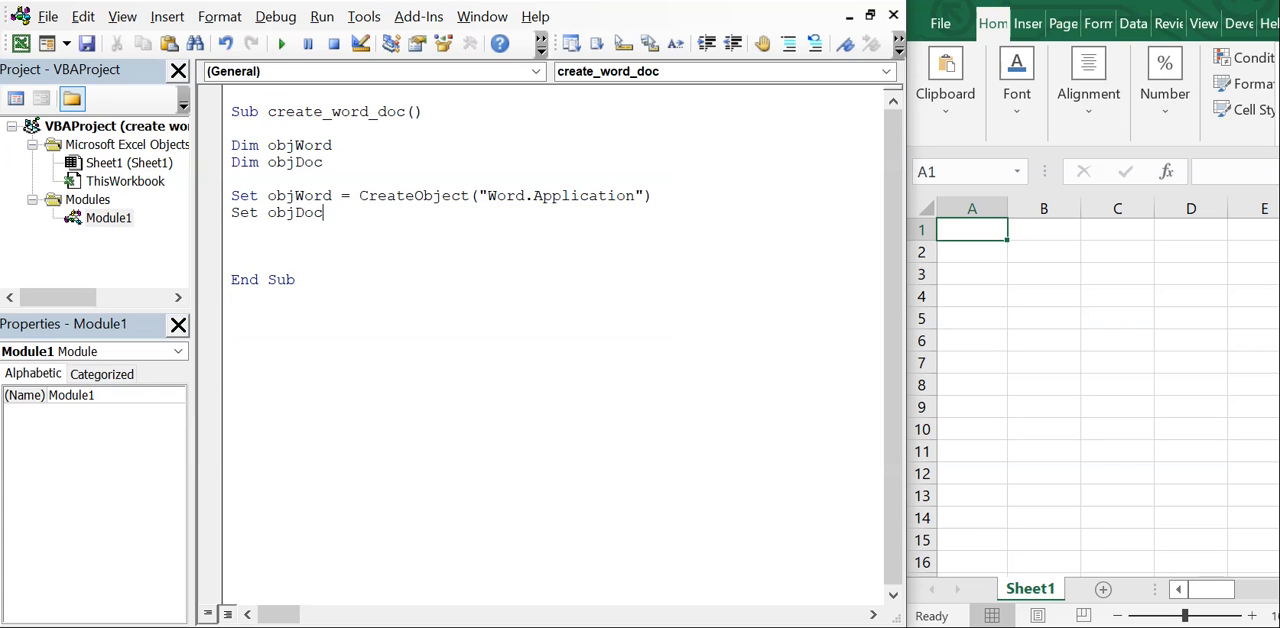
{"action": "type", "text": "= o"}
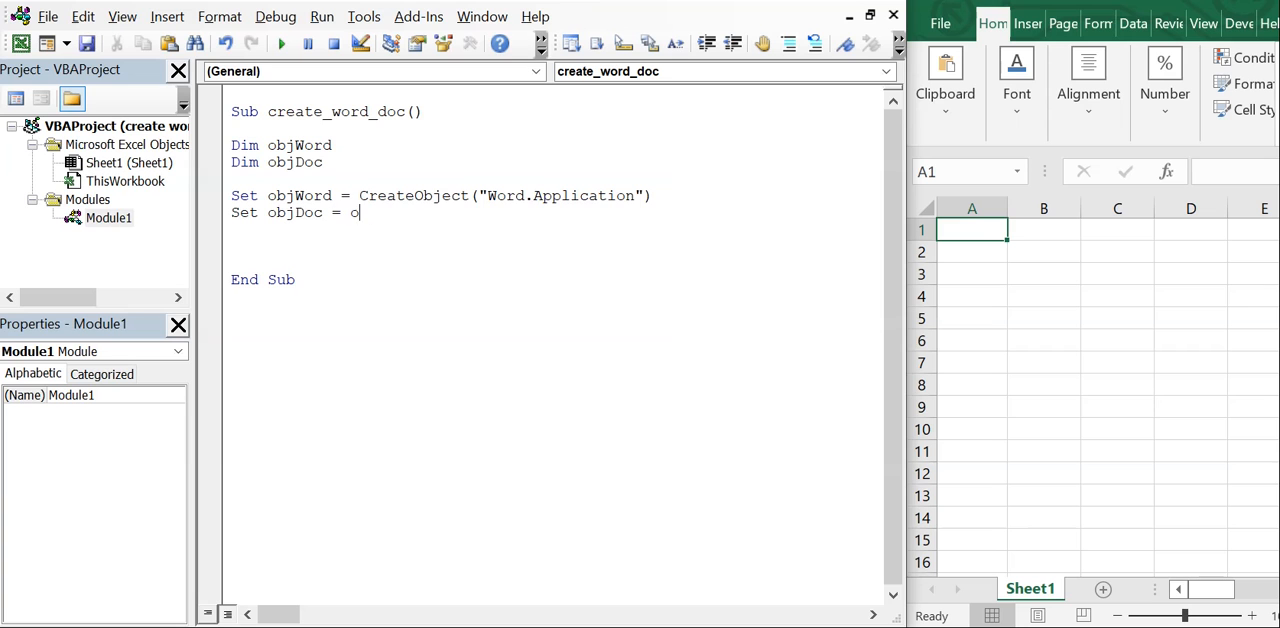
{"action": "type", "text": "bjWord."}
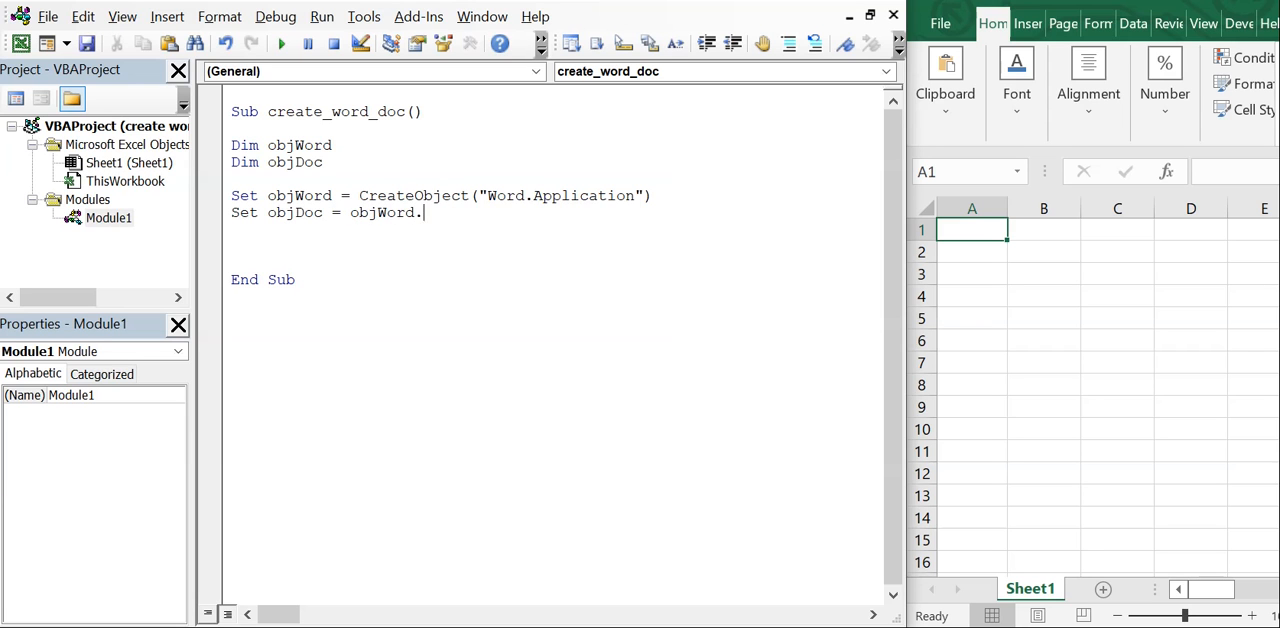
{"action": "type", "text": "Docu"}
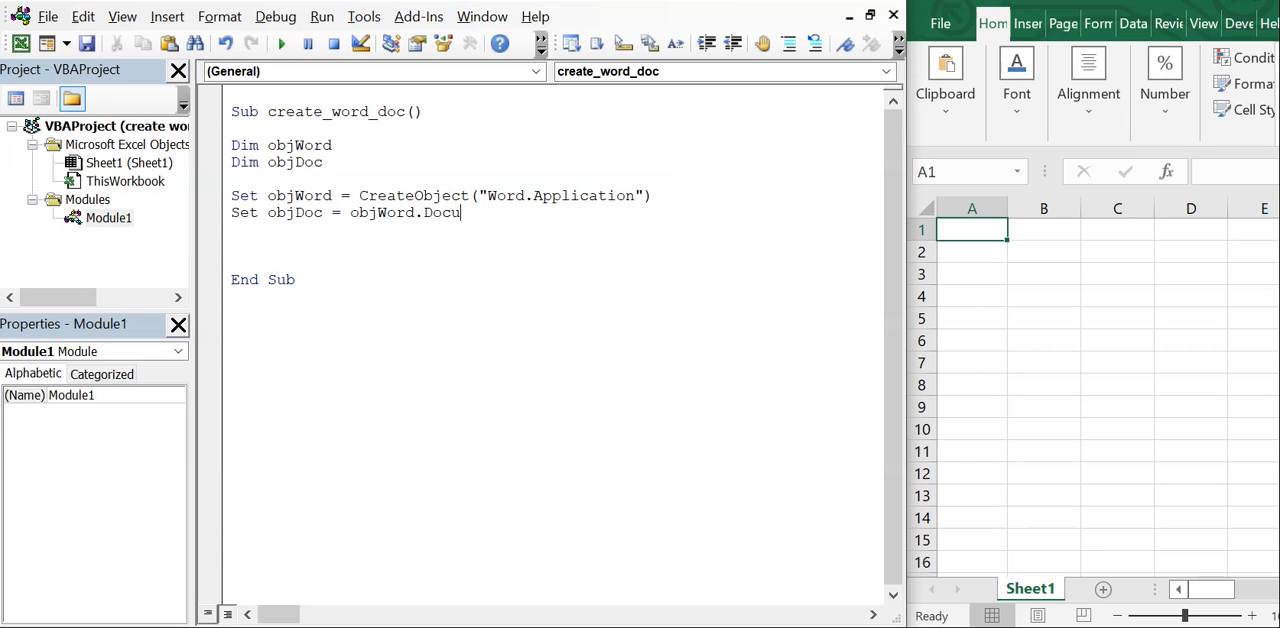
{"action": "type", "text": "ments.Add"}
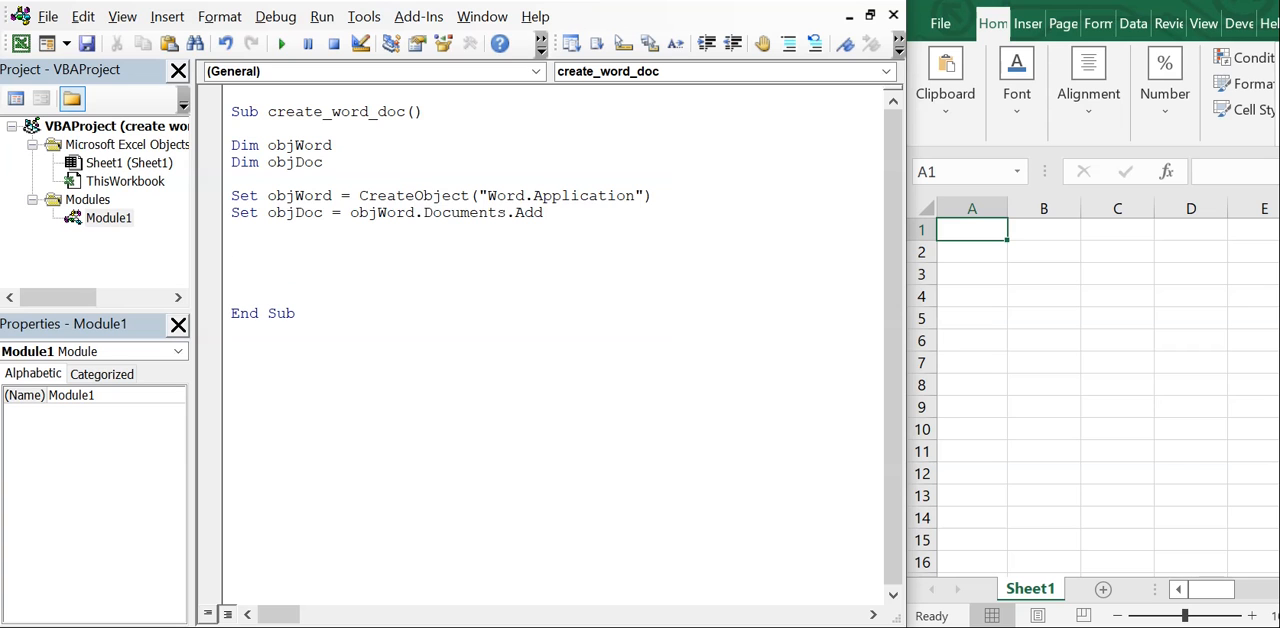
{"action": "type", "text": "wit"}
{"action": "type", "text": "E"}
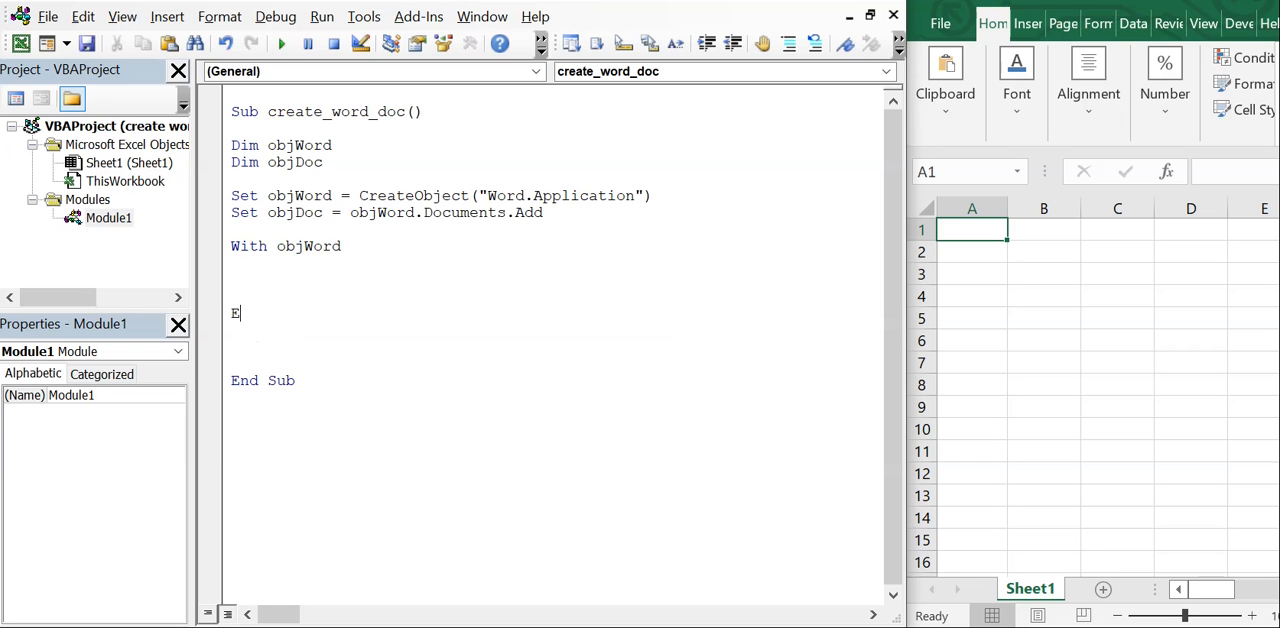
Step: Add 'End With', then '.Visible = True' and '.Activate' inside the block
{"action": "type", "text": "nd With"}
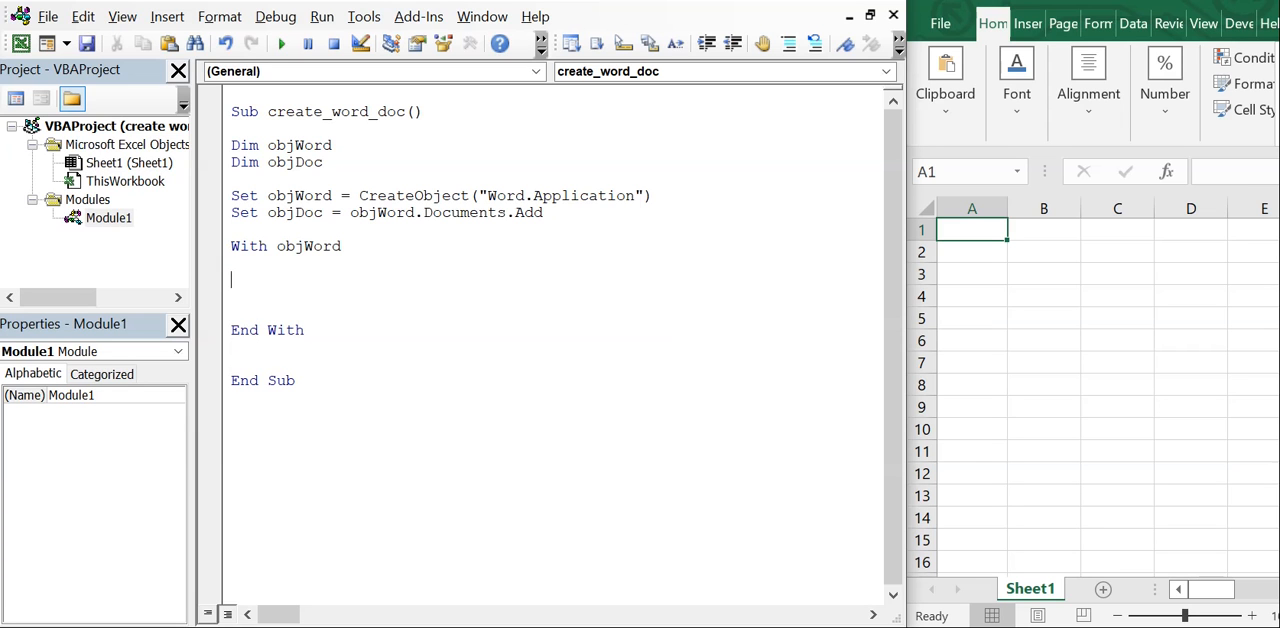
{"action": "type", "text": ".v"}
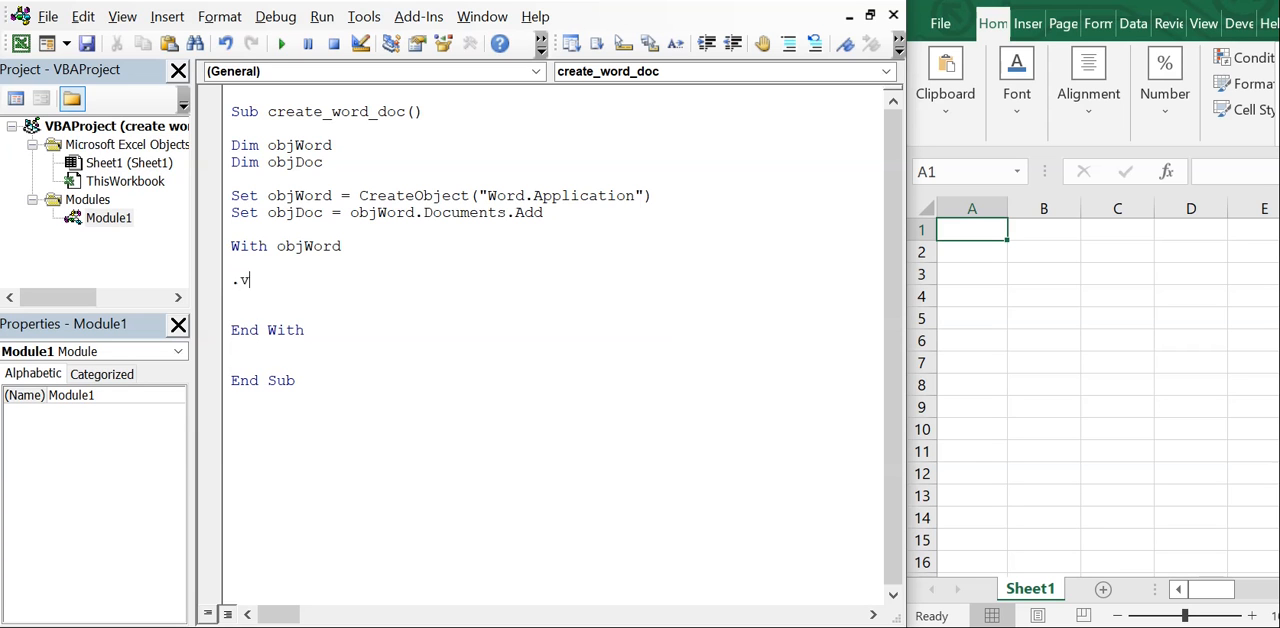
{"action": "type", "text": "i"}
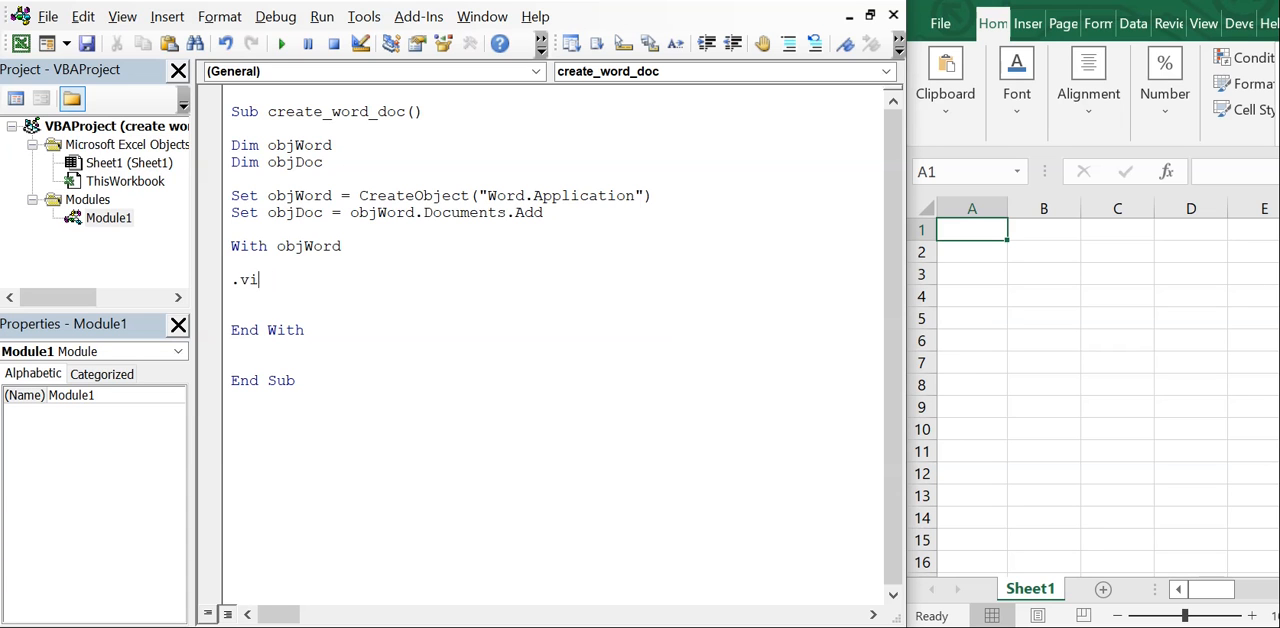
{"action": "type", "text": "s"}
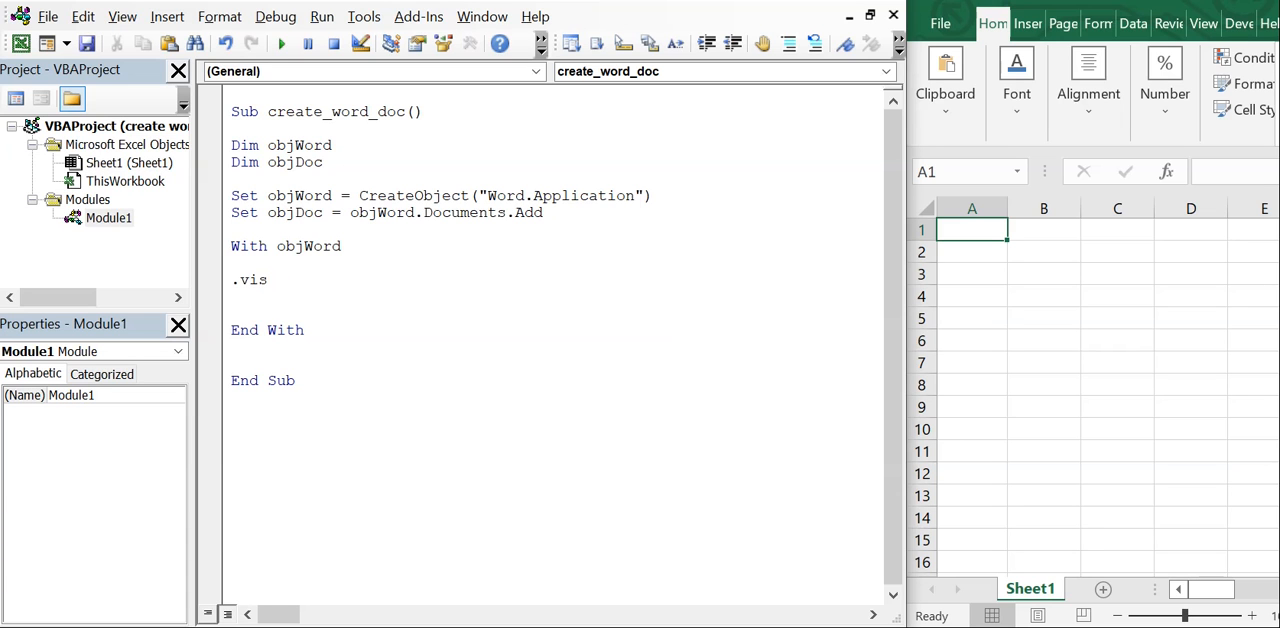
{"action": "type", "text": "ible = t"}
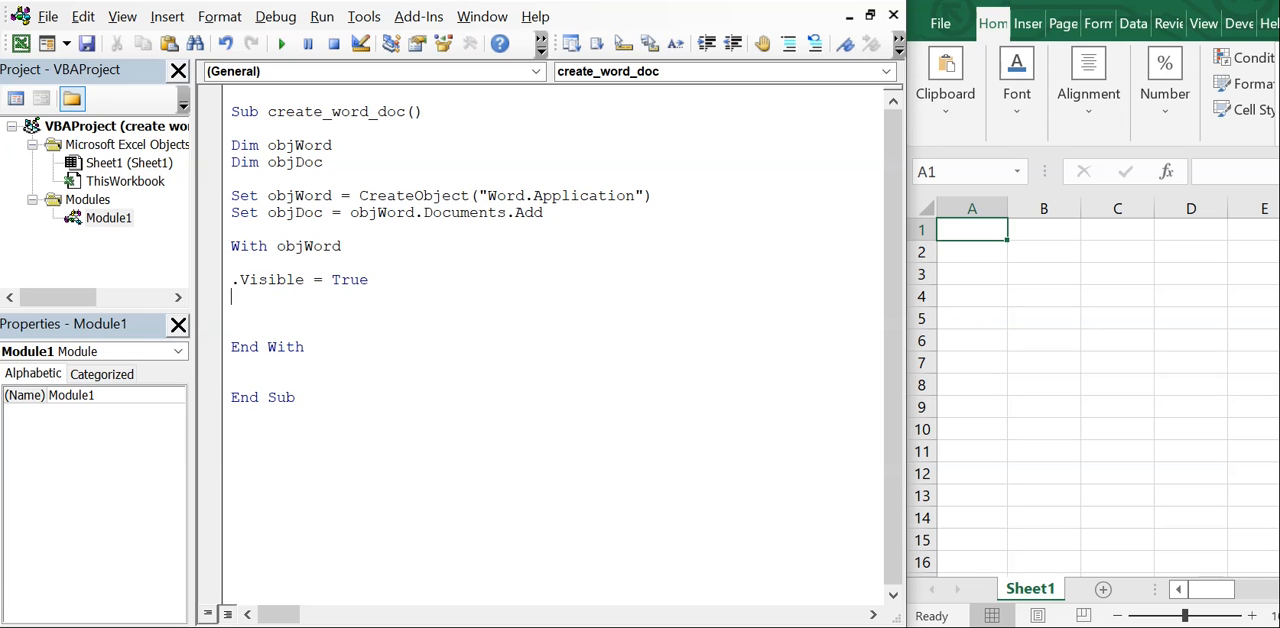
{"action": "type", "text": ".act"}
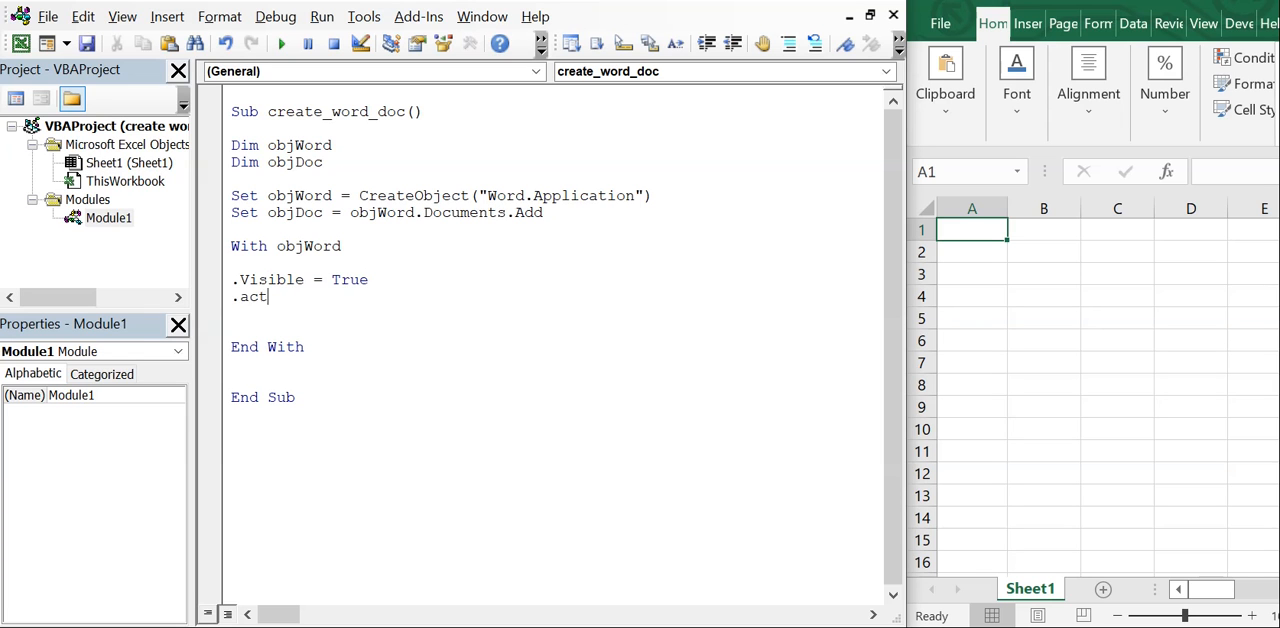
{"action": "type", "text": "ivate"}
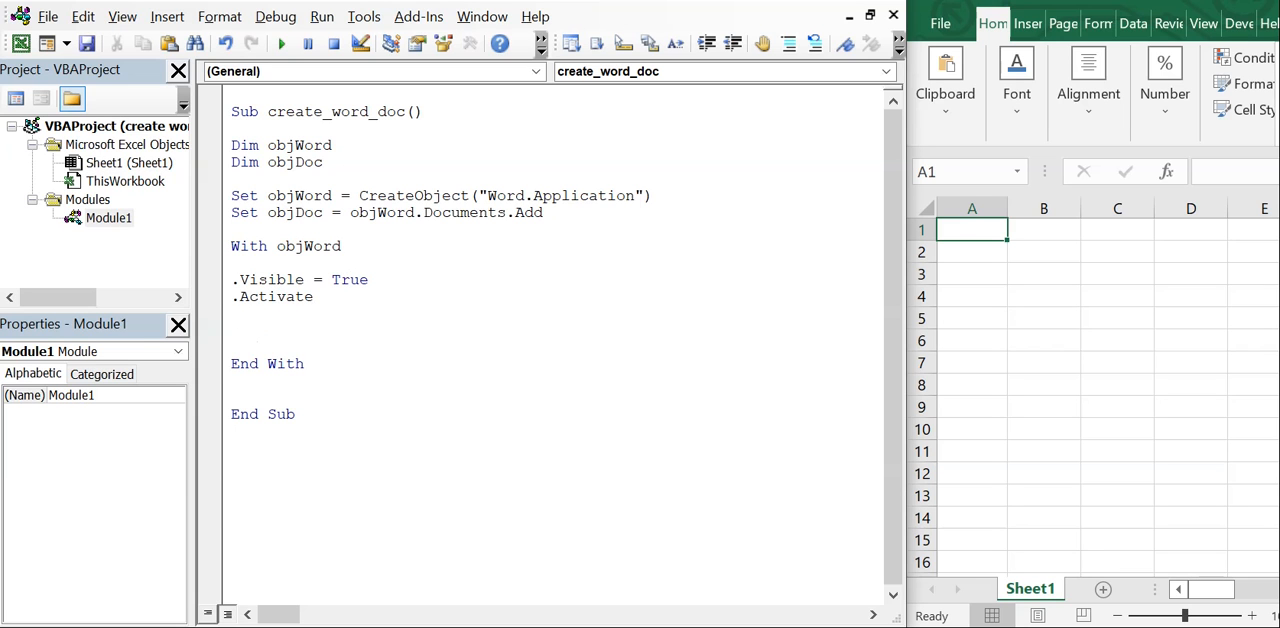
Step: Start the line '.Selection.TypeText("Hello Wor' that types the greeting
{"action": "type", "text": ".sele"}
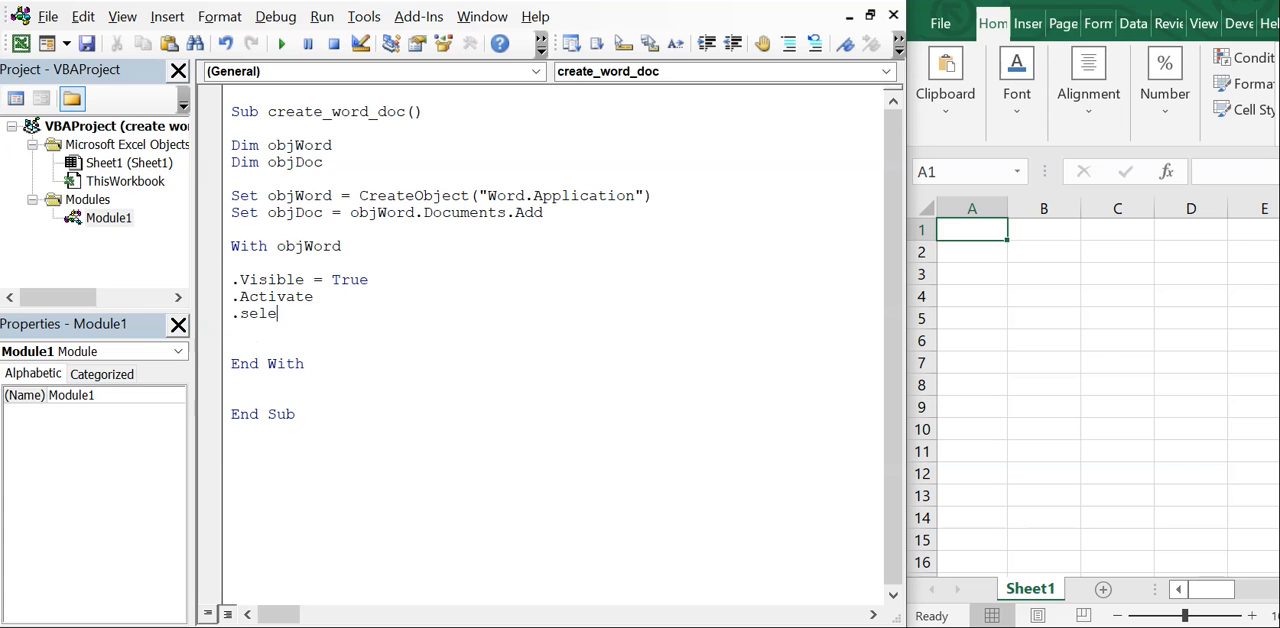
{"action": "type", "text": "ction"}
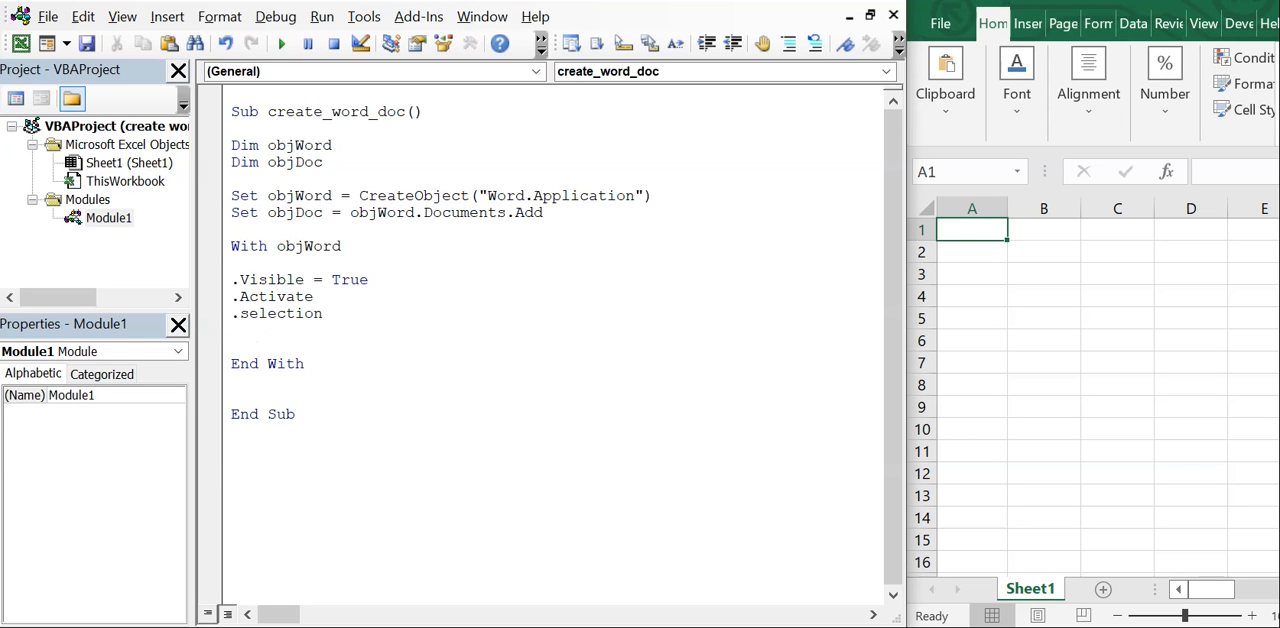
{"action": "type", "text": ".typetext"}
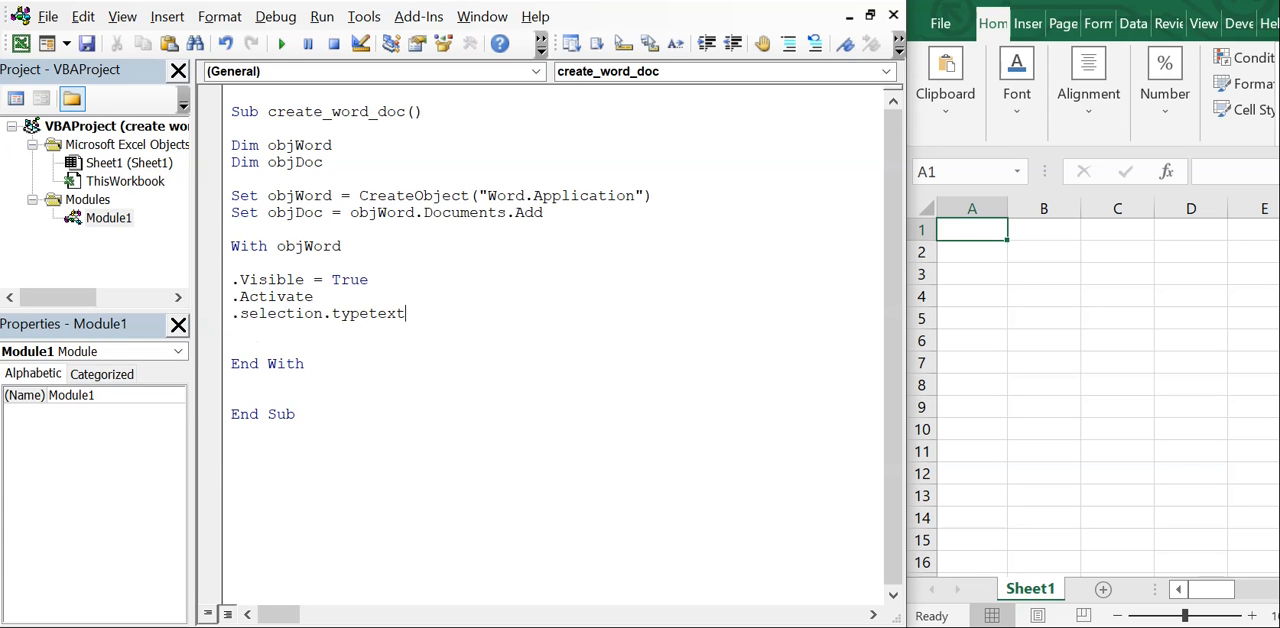
{"action": "type", "text": "("}
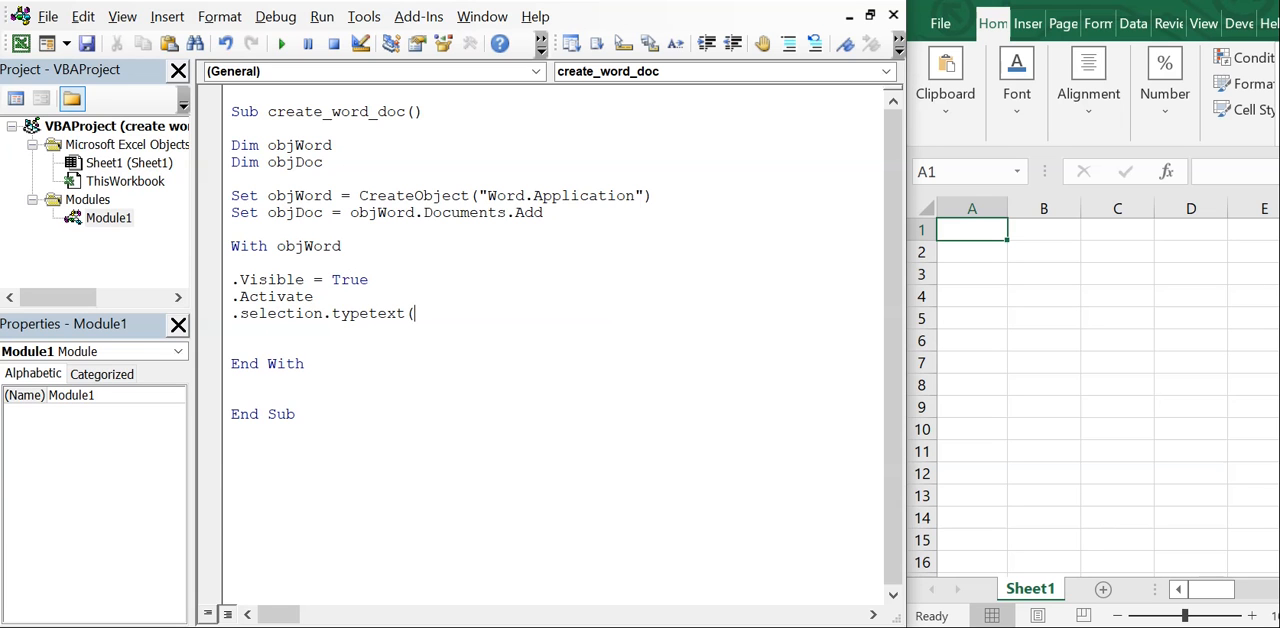
{"action": "type", "text": "\"Hello World!\""}
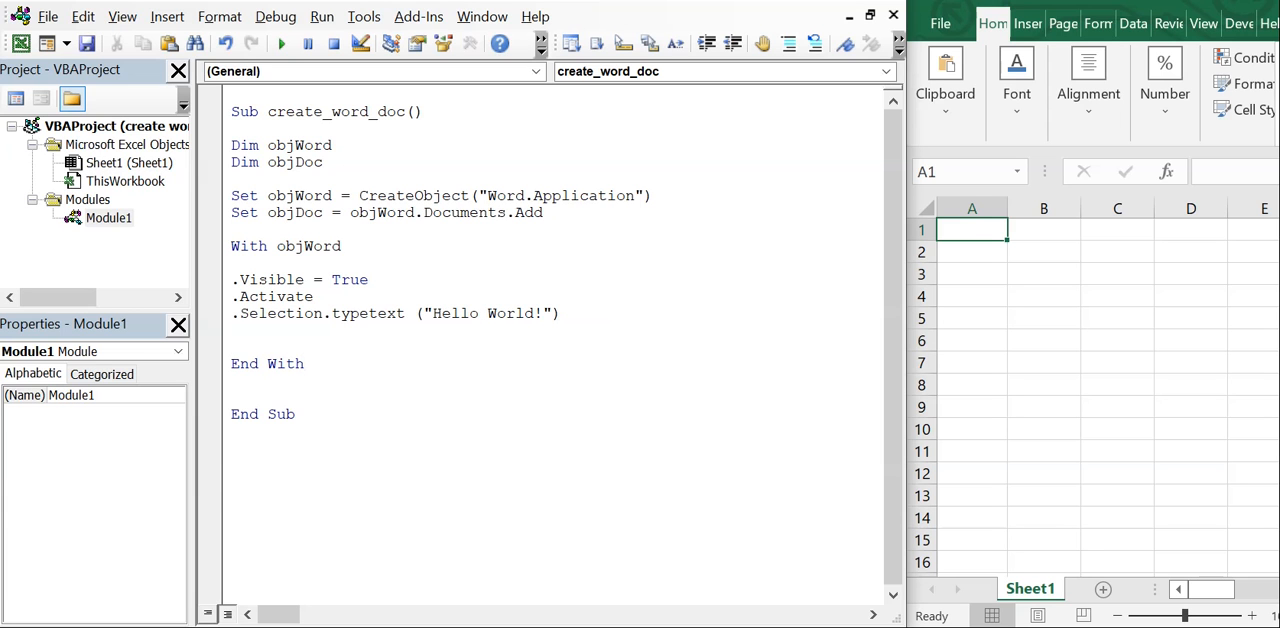
Step: Run create_word_doc so a Word document reading 'Hello World!' appears
{"action": "left_click", "coordinate": [308, 43]}
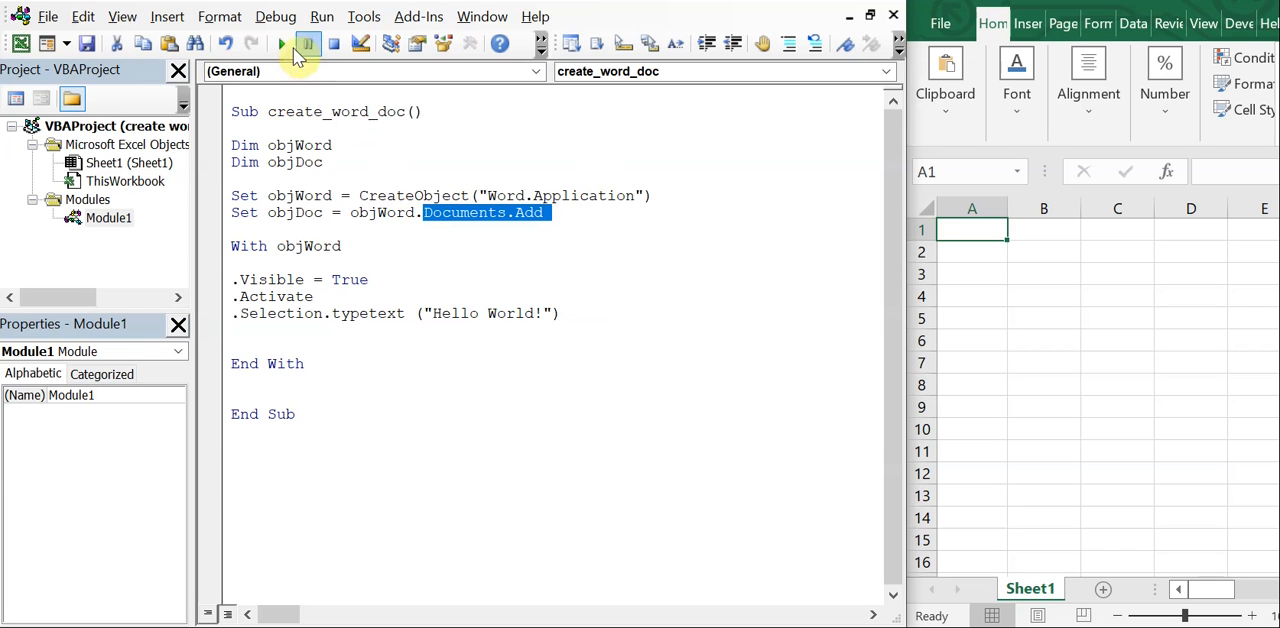
{"action": "left_click", "coordinate": [282, 43]}
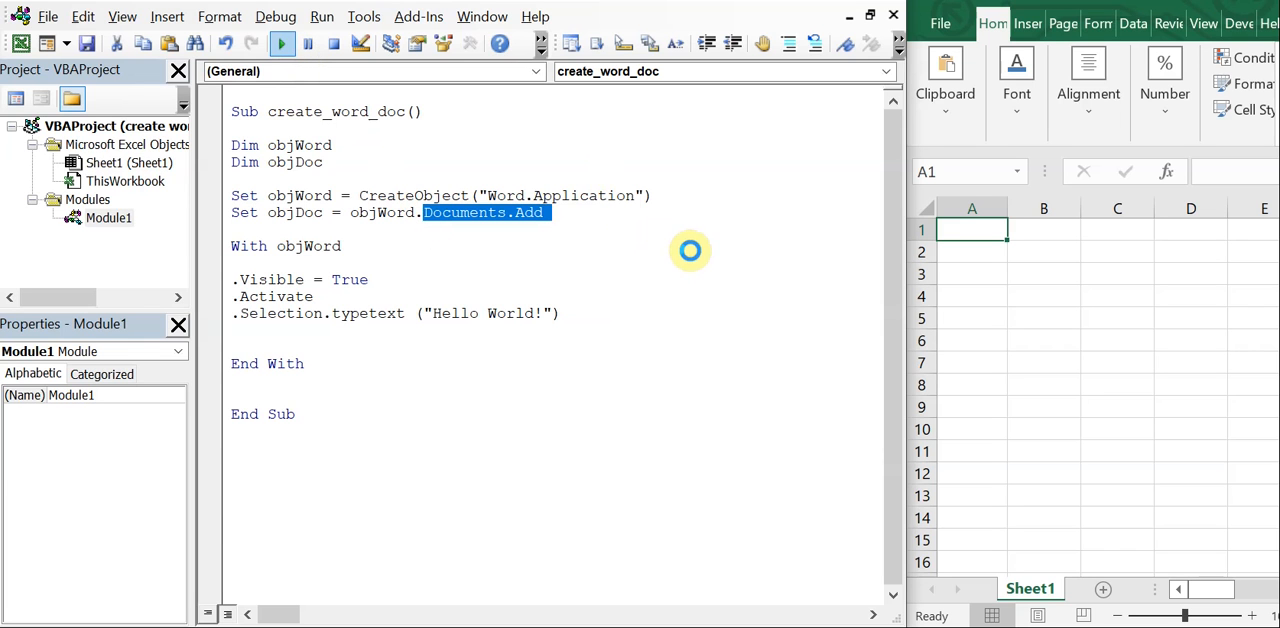
{"action": "left_click", "coordinate": [281, 43]}
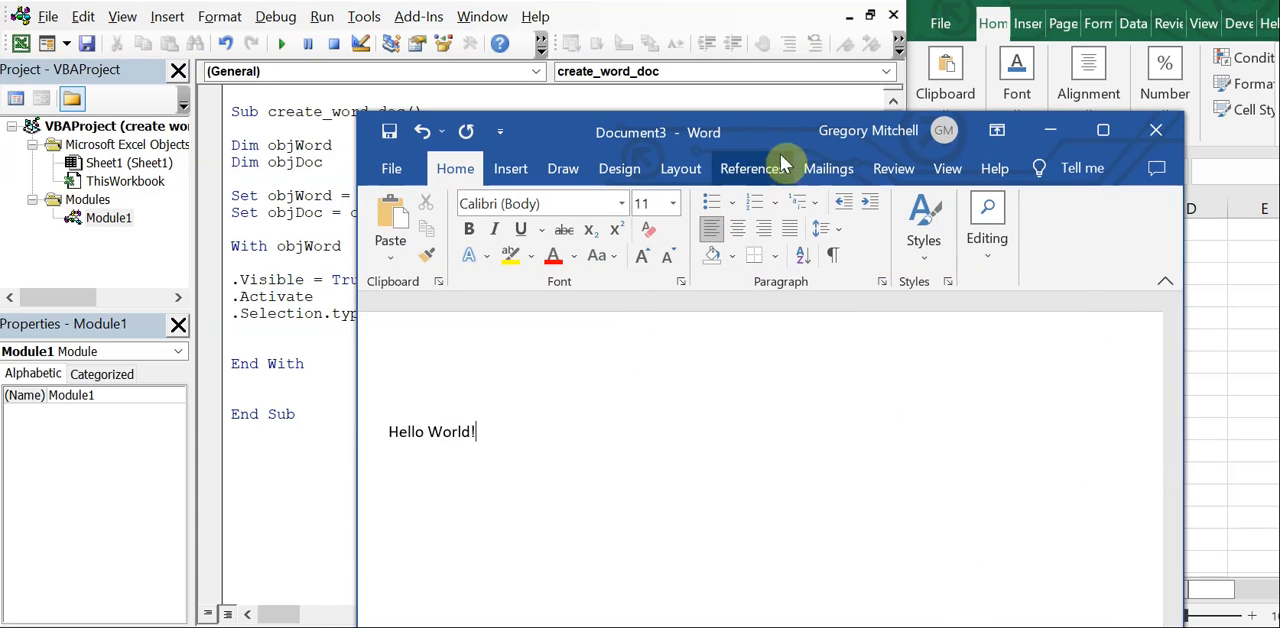
Step: Close the new Word window without saving
{"action": "left_click", "coordinate": [1156, 130]}
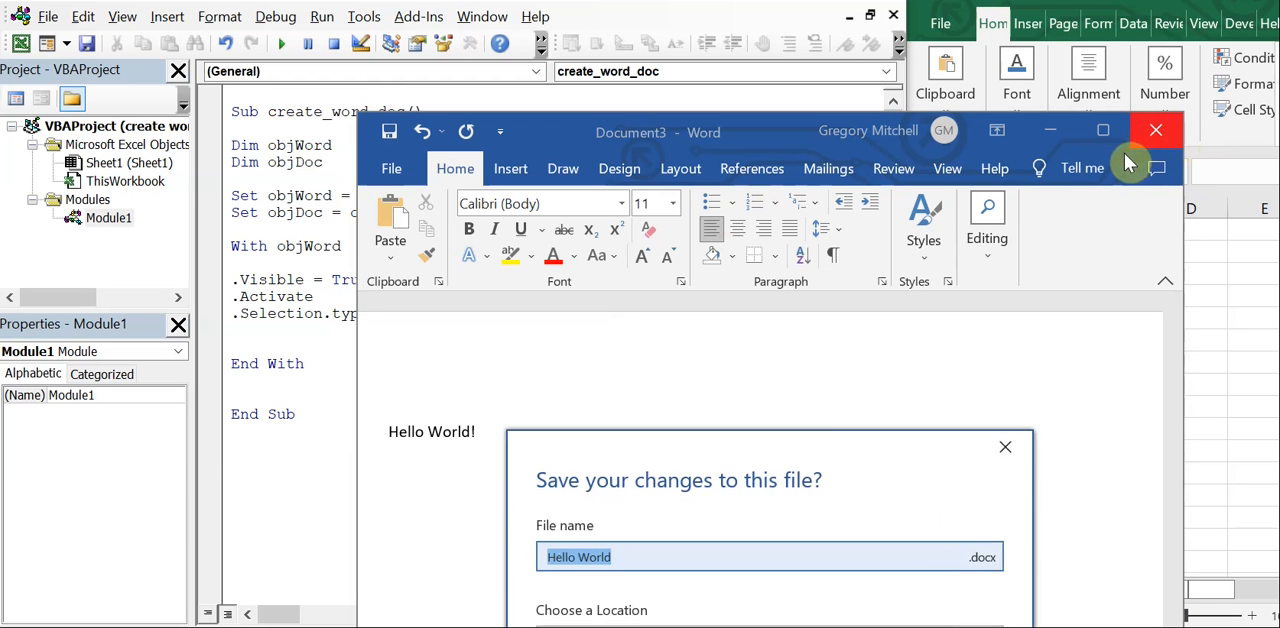
{"action": "left_click", "coordinate": [1156, 130]}
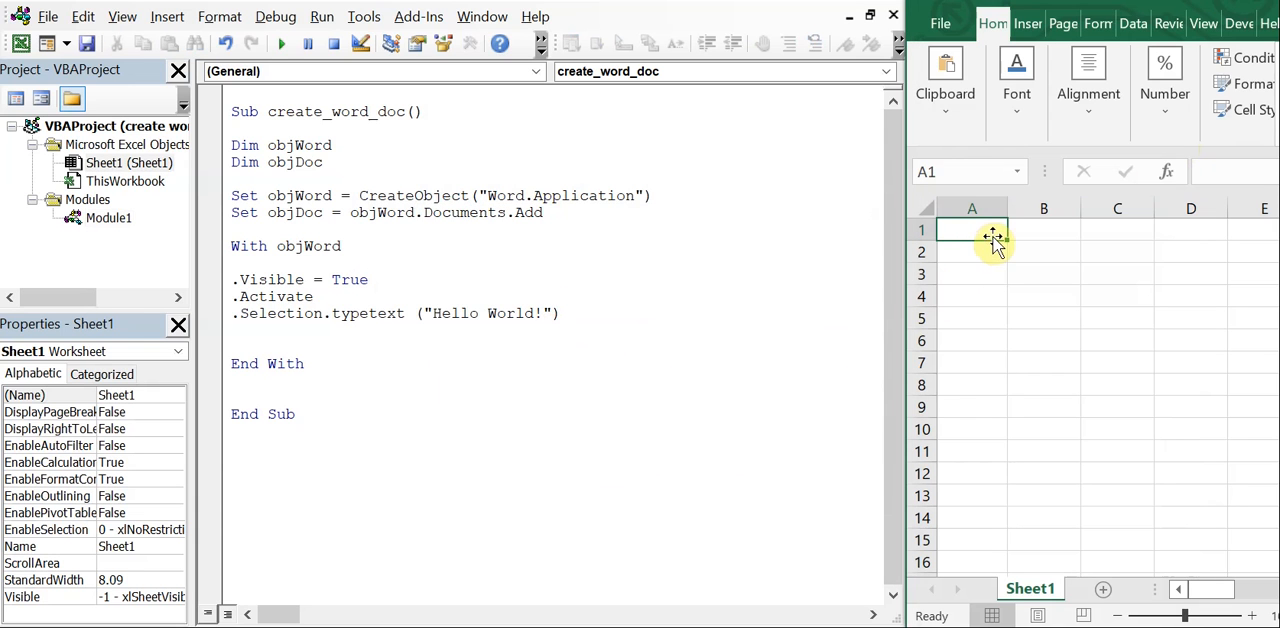
{"action": "mouse_move", "coordinate": [990, 247]}
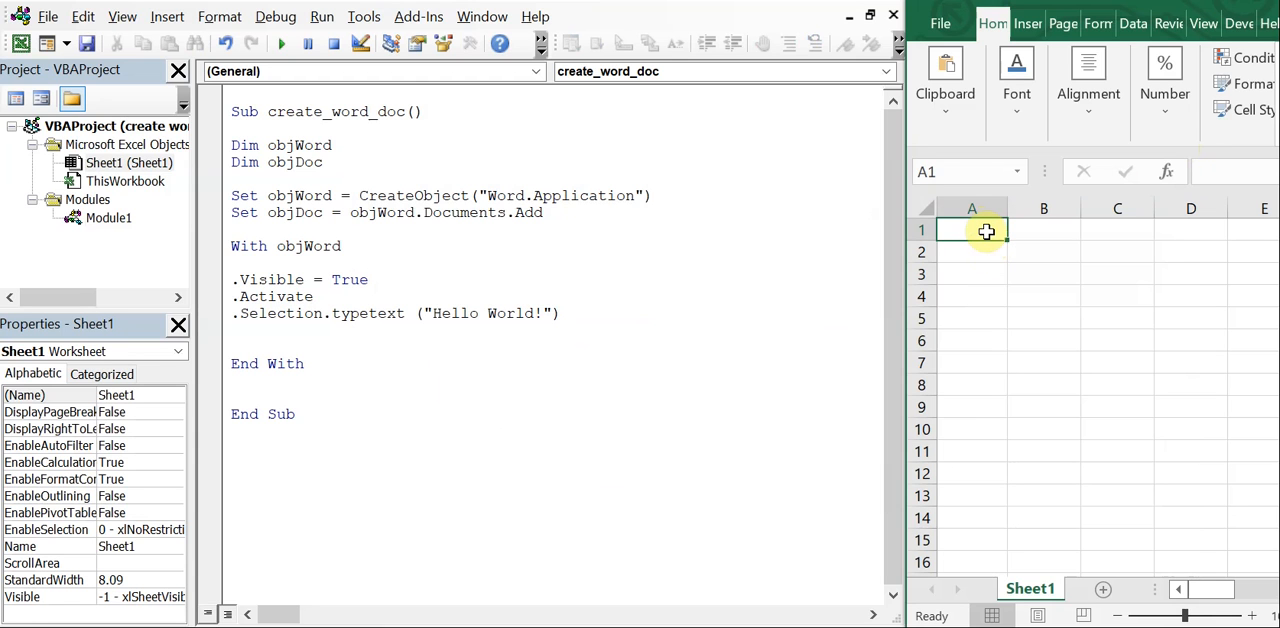
Step: Enter 'testing' into cell A1 of Sheet1 and return to the macro code
{"action": "type", "text": "testing"}
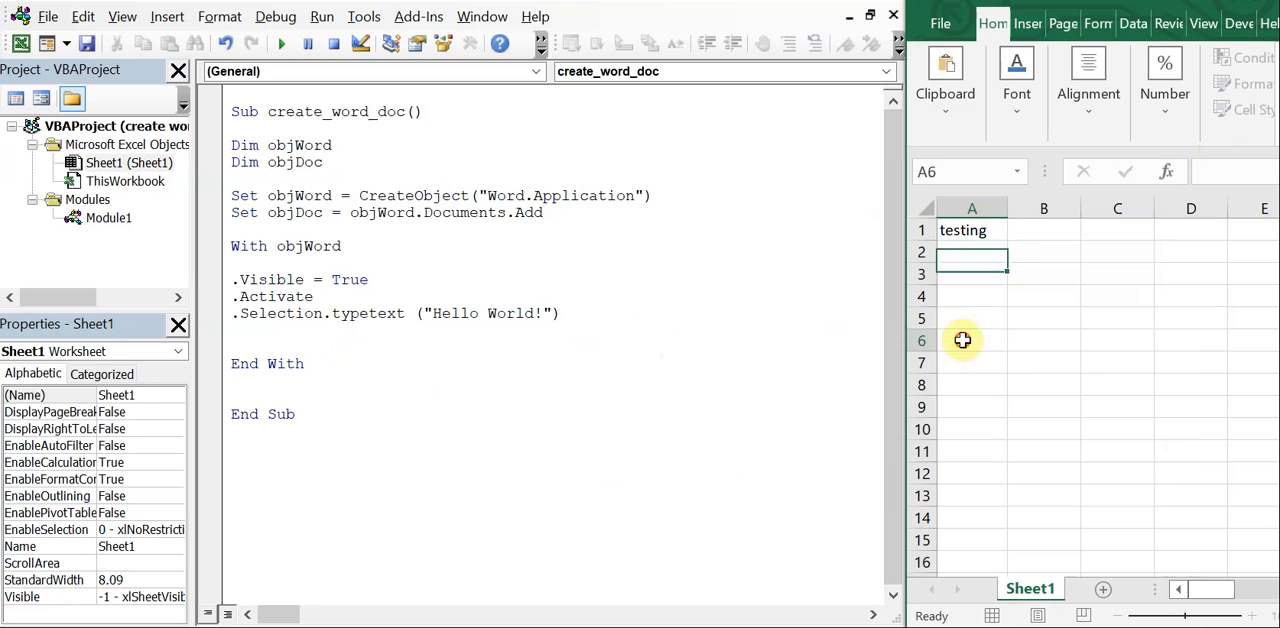
{"action": "left_click", "coordinate": [108, 217]}
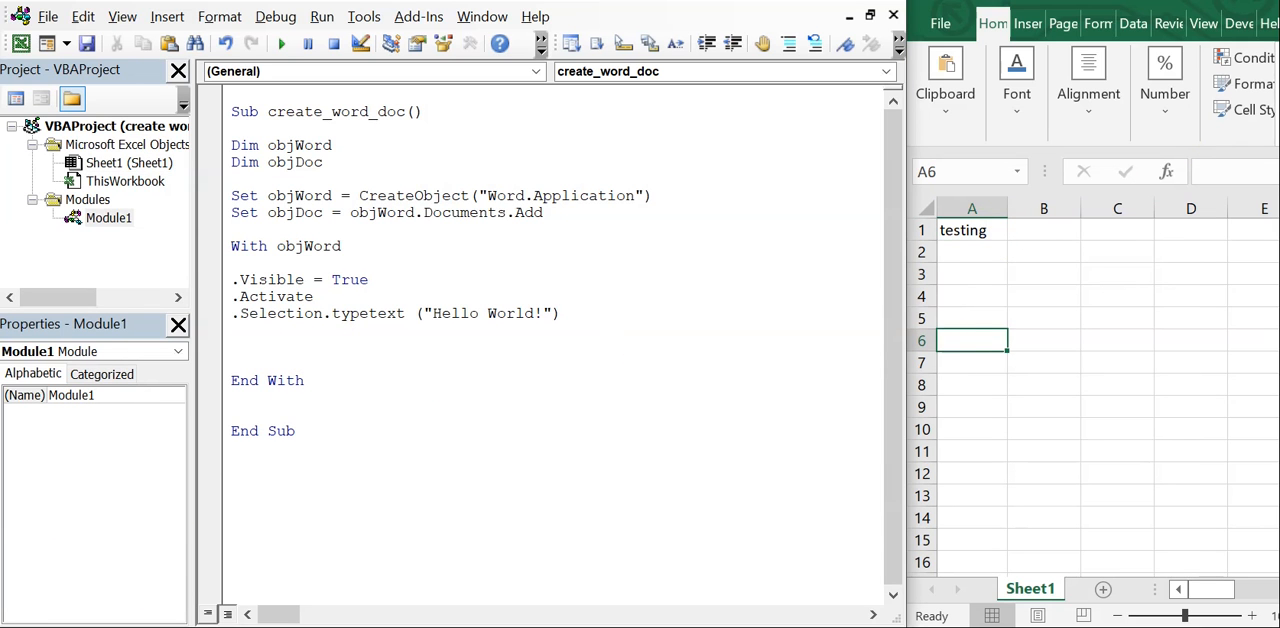
Step: Add a '.Selection.TypeParagraph' line after the Hello World! TypeText line
{"action": "type", "text": "."}
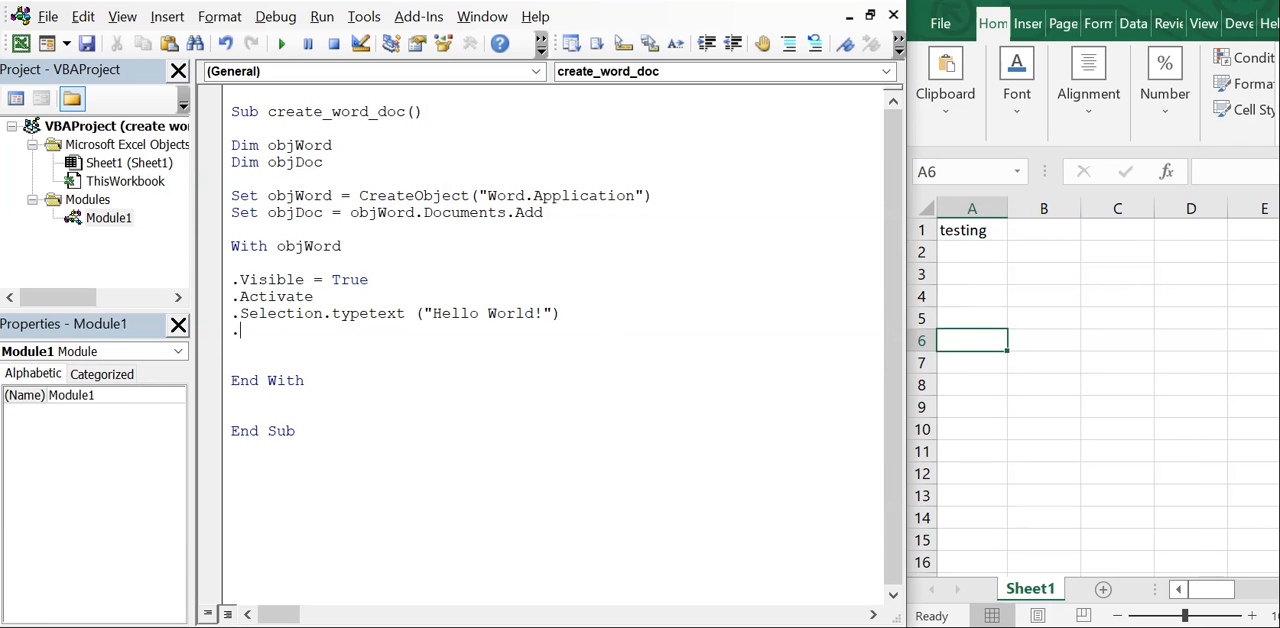
{"action": "mouse_move", "coordinate": [558, 312]}
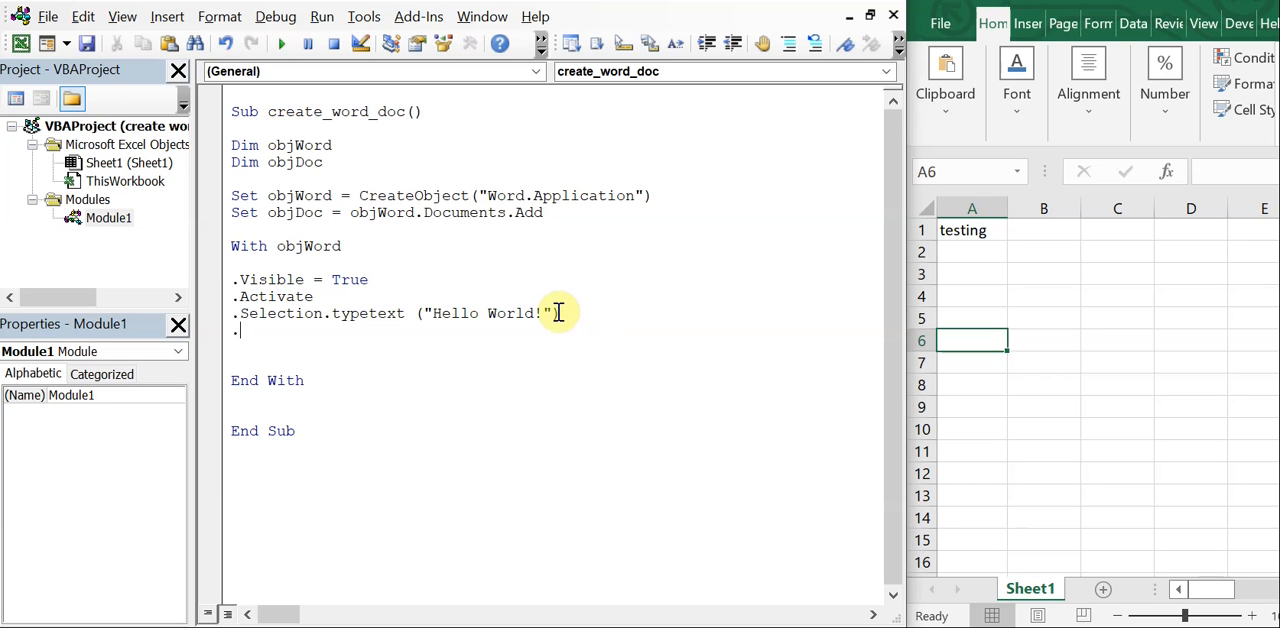
{"action": "type", "text": "Selection"}
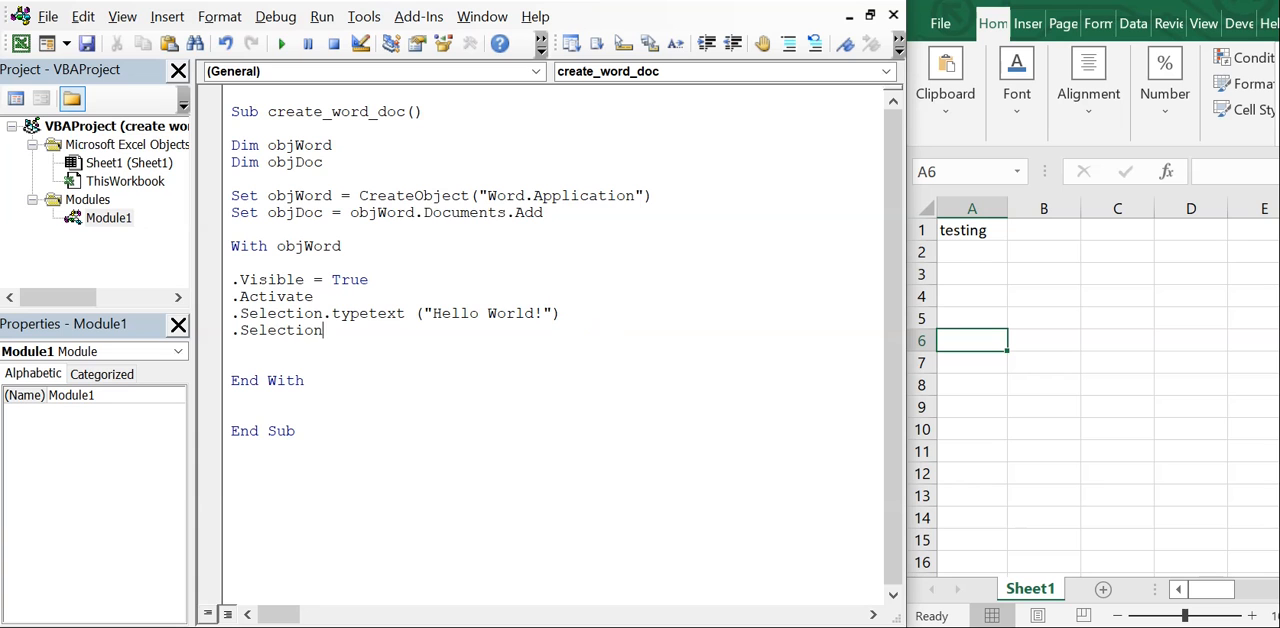
{"action": "type", "text": "."}
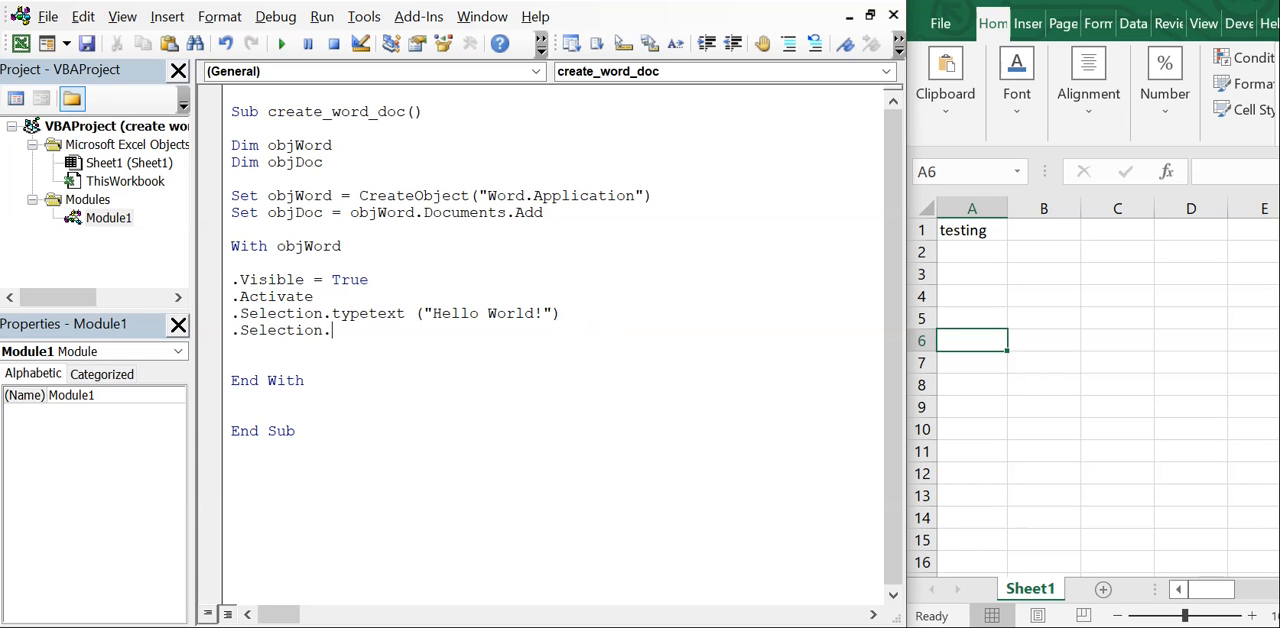
{"action": "type", "text": "typepa"}
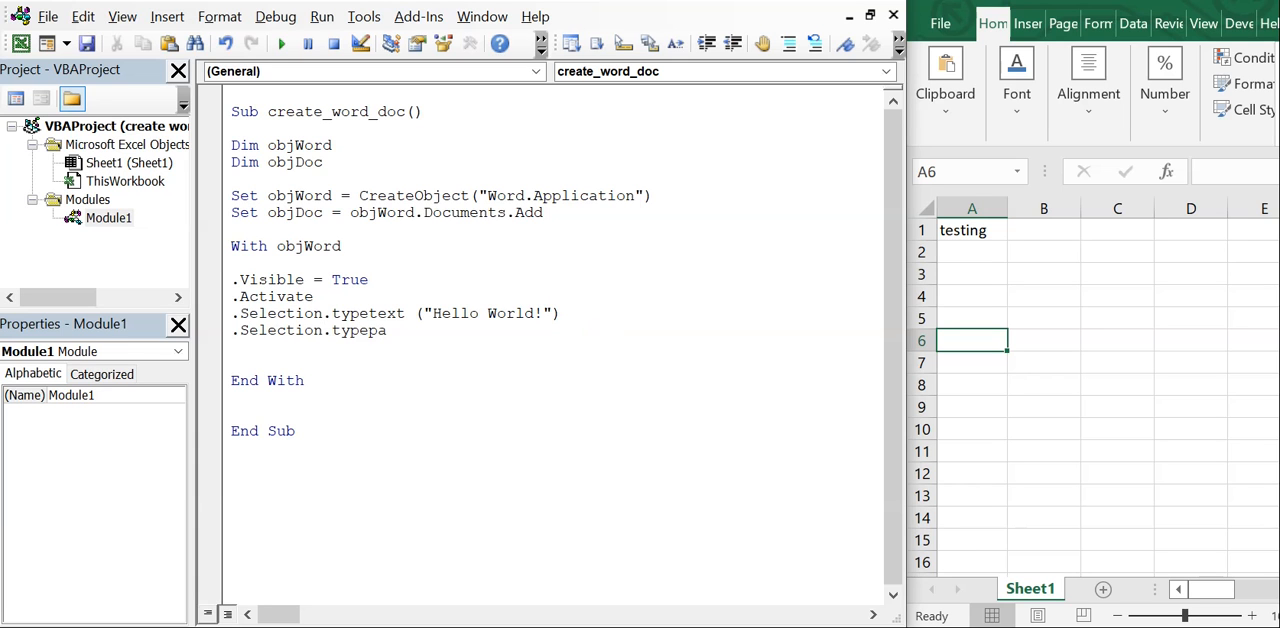
{"action": "type", "text": "rag"}
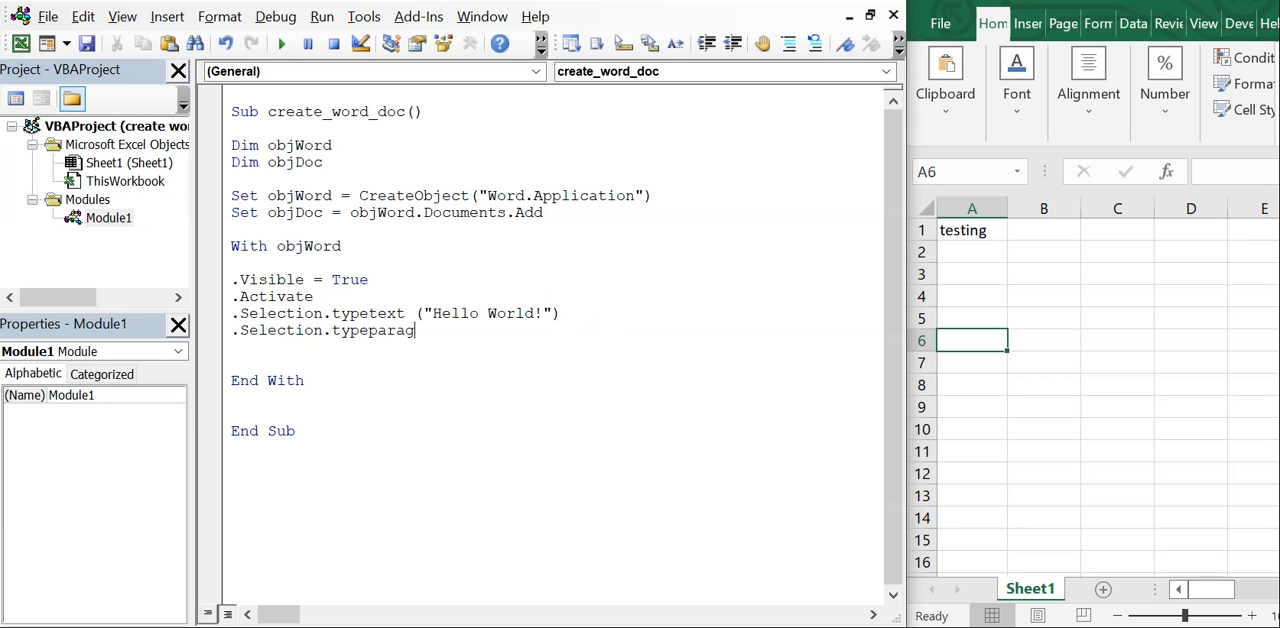
{"action": "type", "text": "r"}
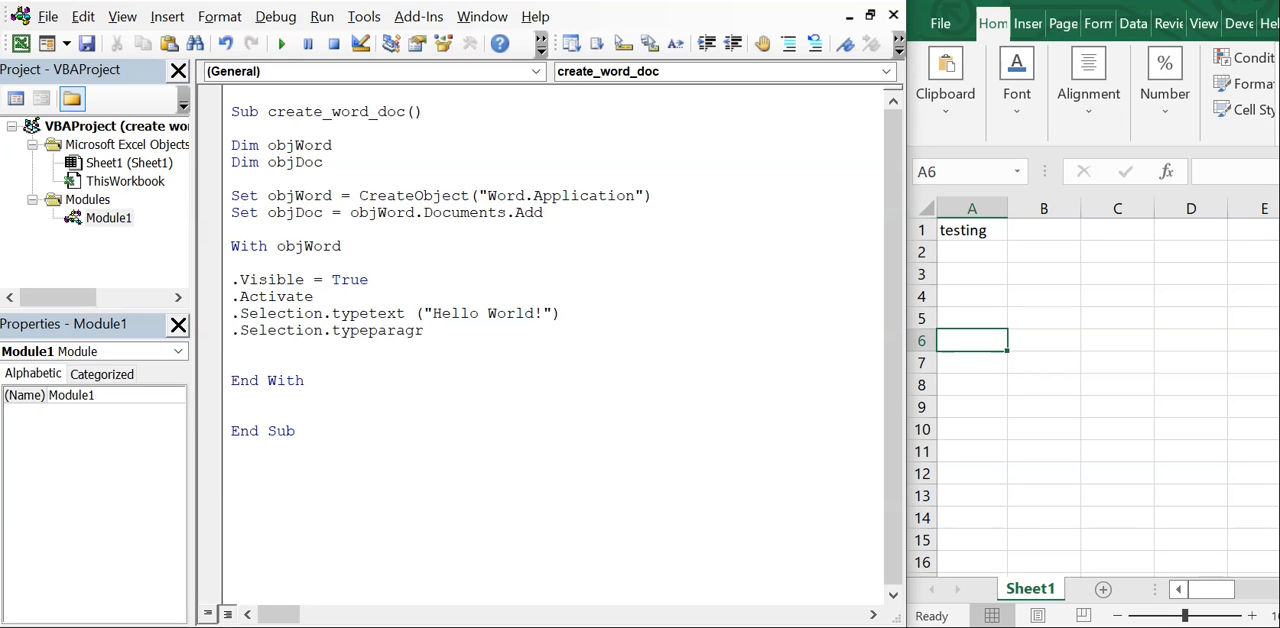
{"action": "type", "text": "aph"}
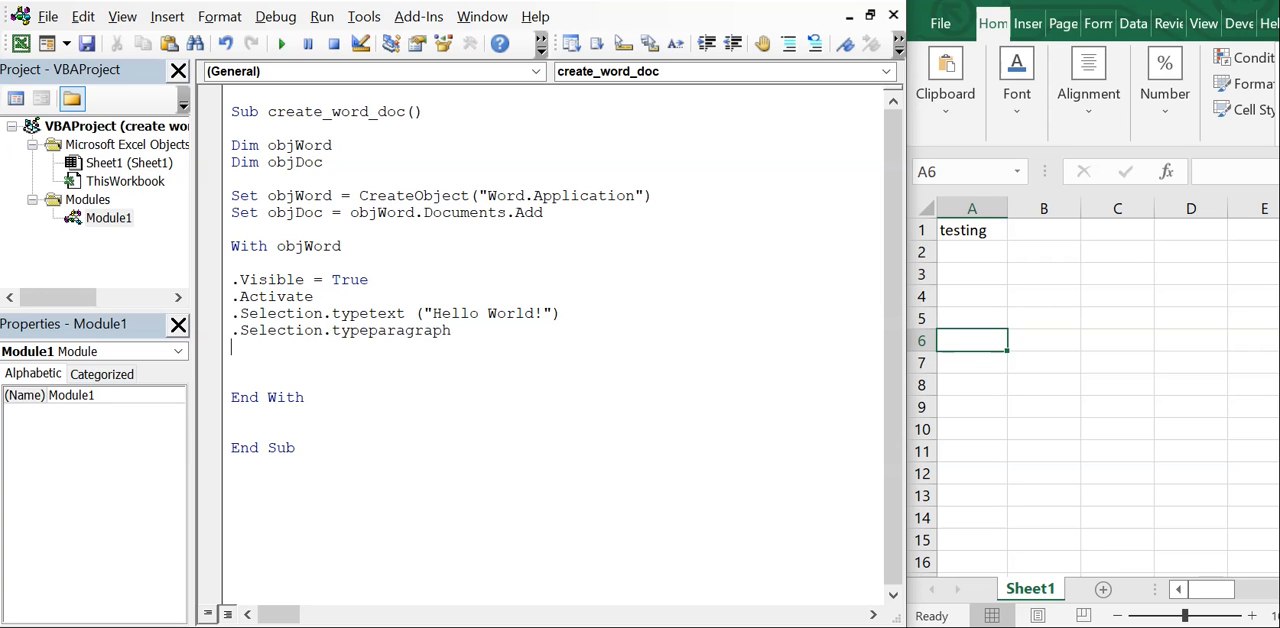
Step: Start '.Selection.TypeText (ThisWorkbook.Sheets("Sheet1")' on the new line
{"action": "type", "text": ".selection."}
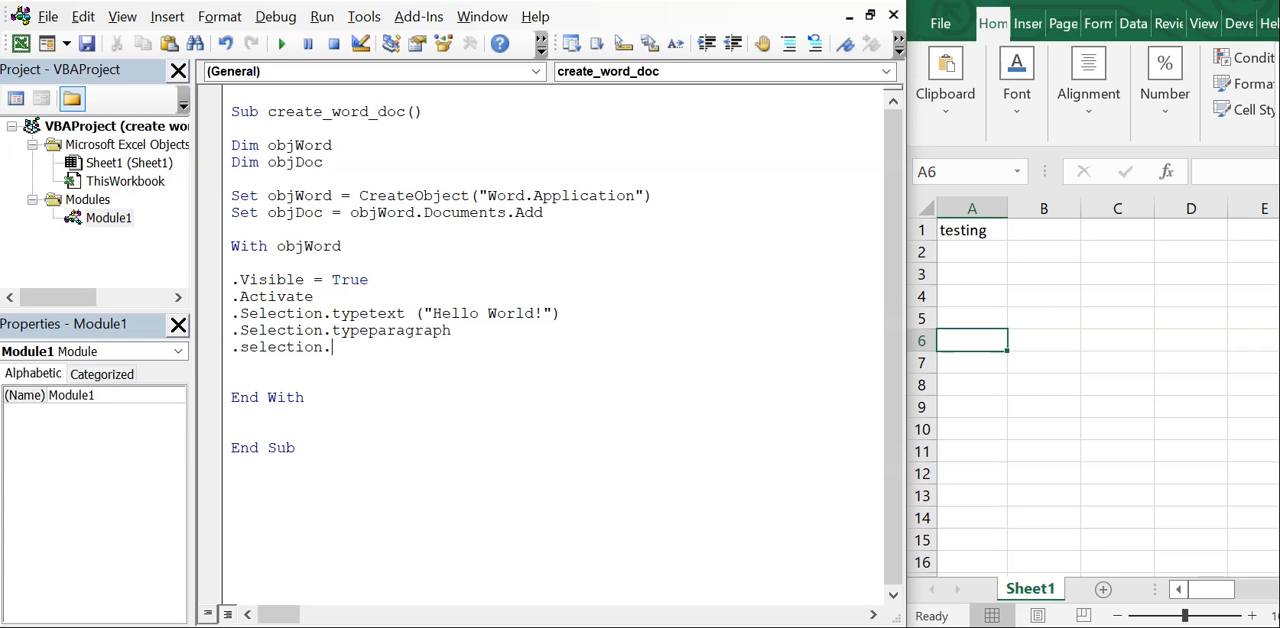
{"action": "type", "text": "typete"}
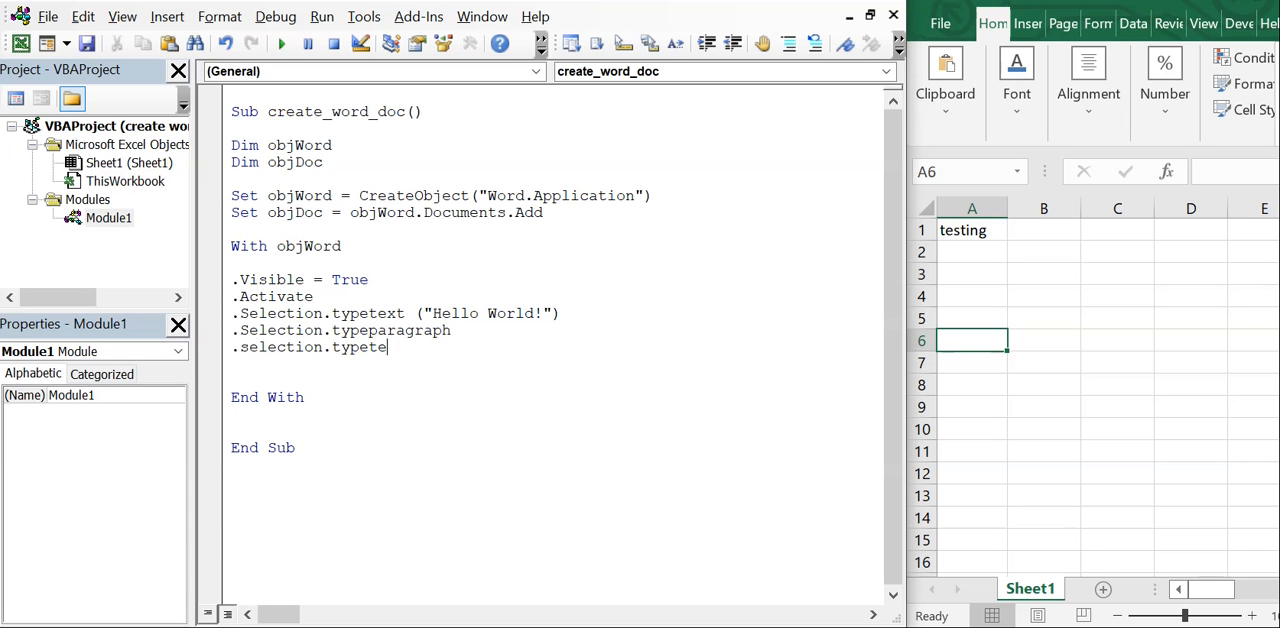
{"action": "type", "text": "xt ("}
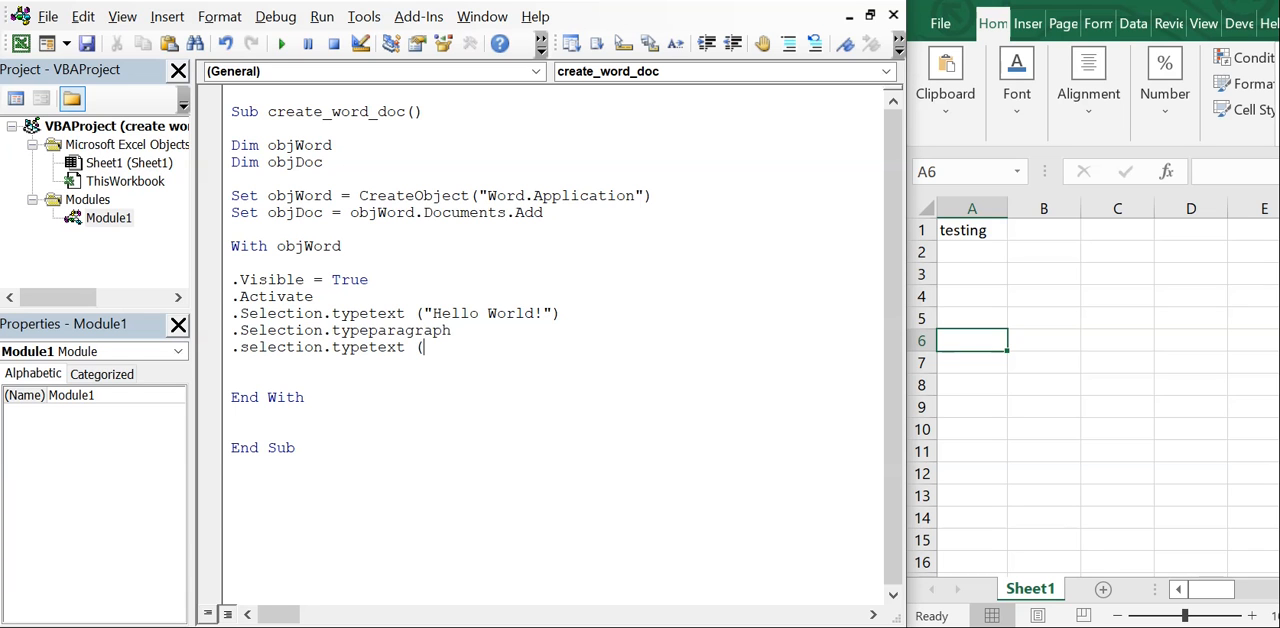
{"action": "mouse_move", "coordinate": [875, 237]}
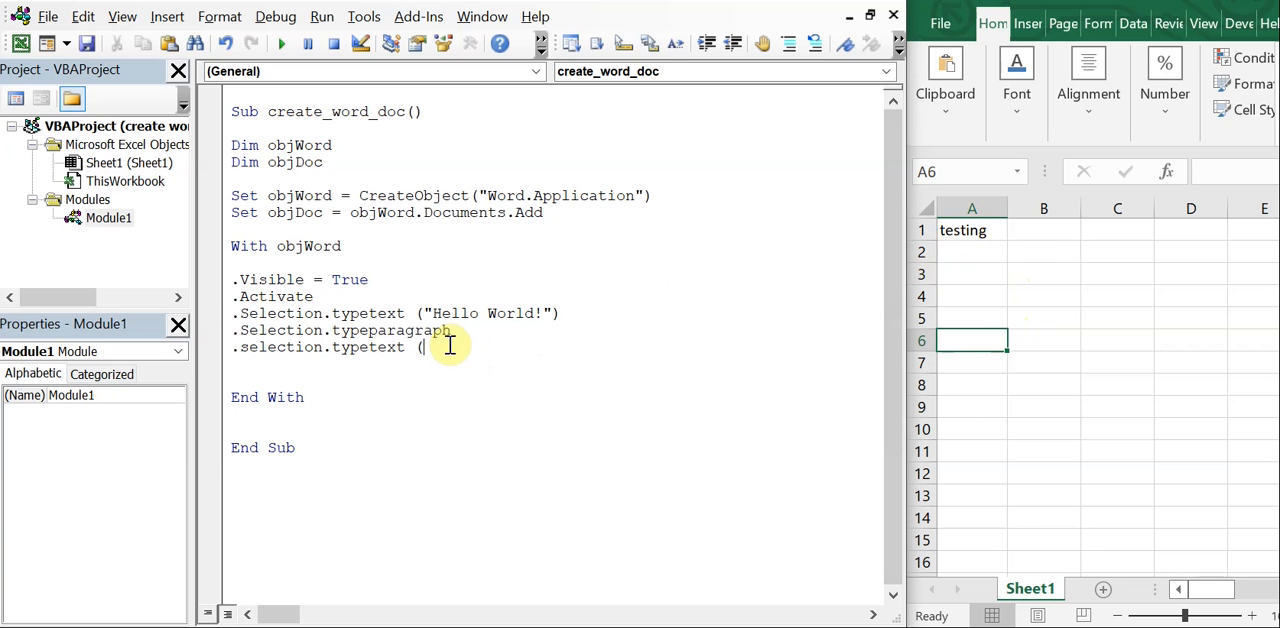
{"action": "type", "text": "Thisworkbook.Sheets("}
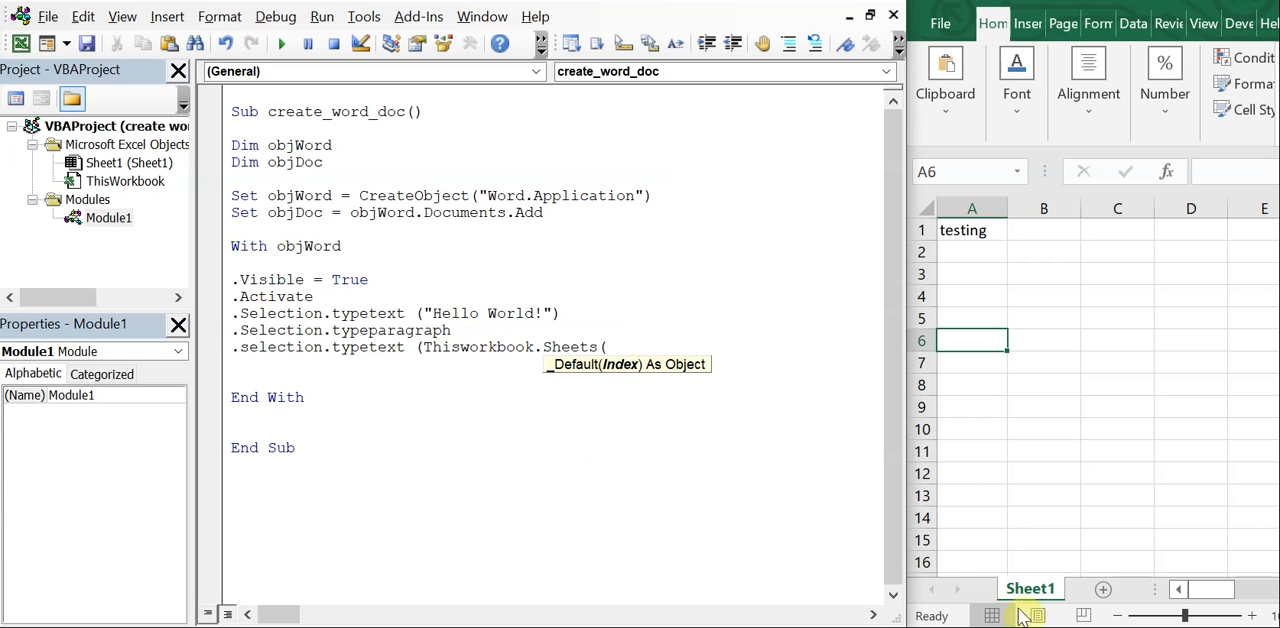
{"action": "type", "text": "\"S"}
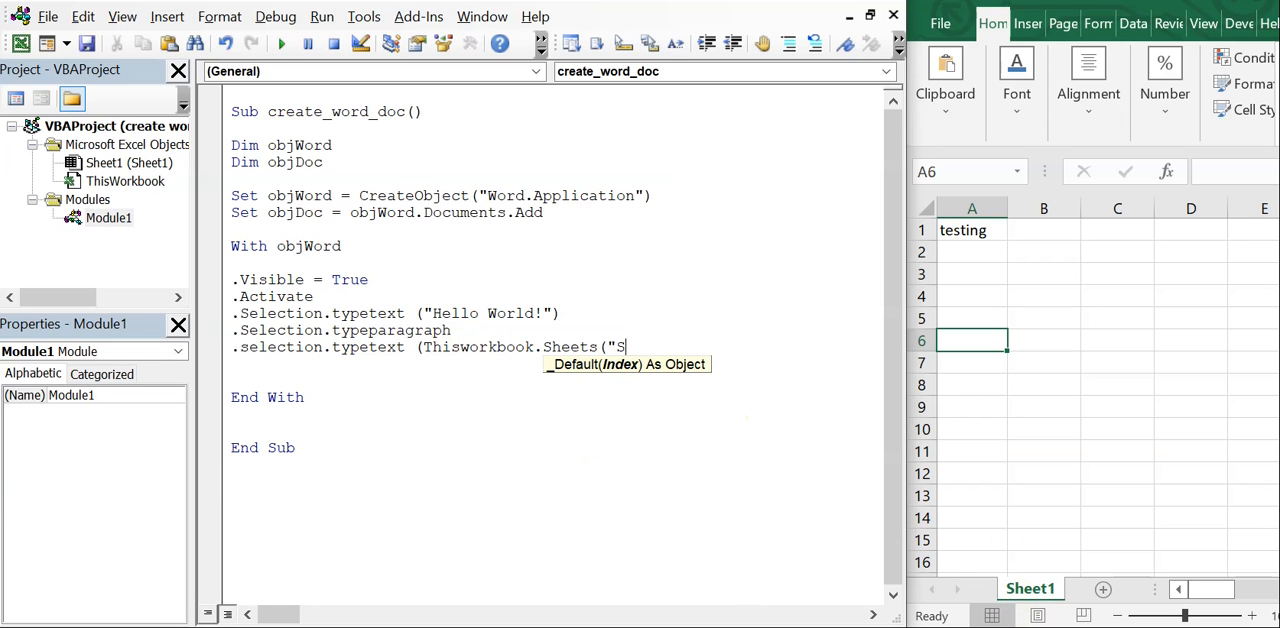
{"action": "type", "text": "heet1\")."}
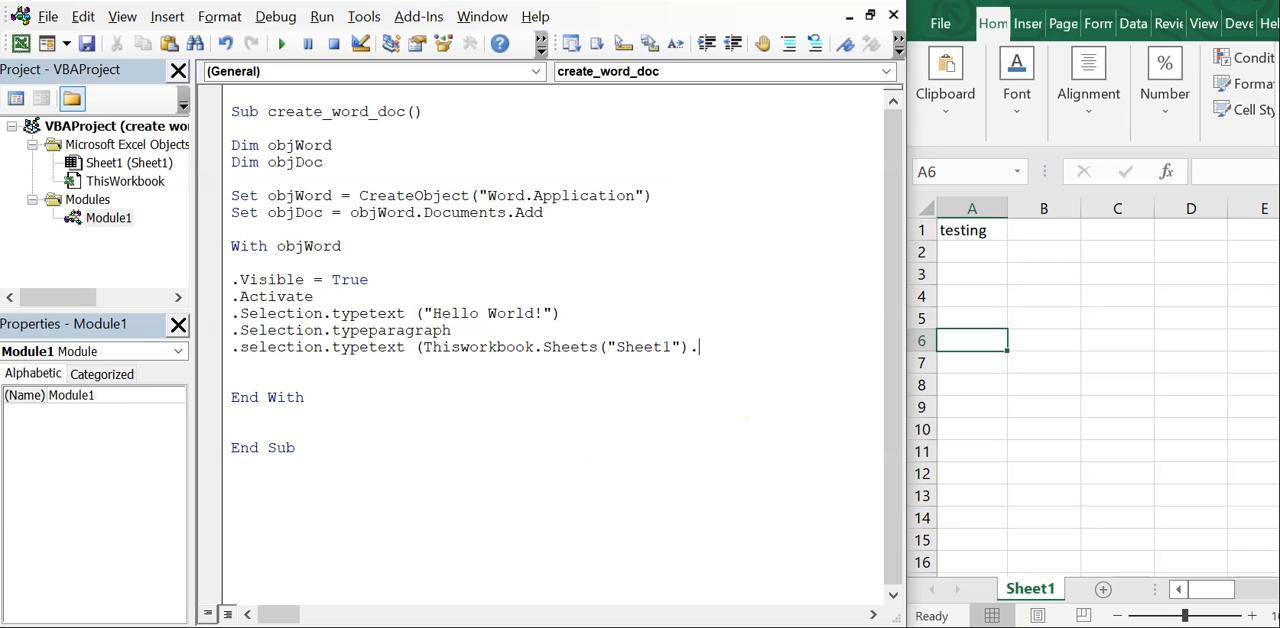
Step: Complete the line with '.Cells(1,1).Text' so it types cell A1's text into Word
{"action": "type", "text": "text)"}
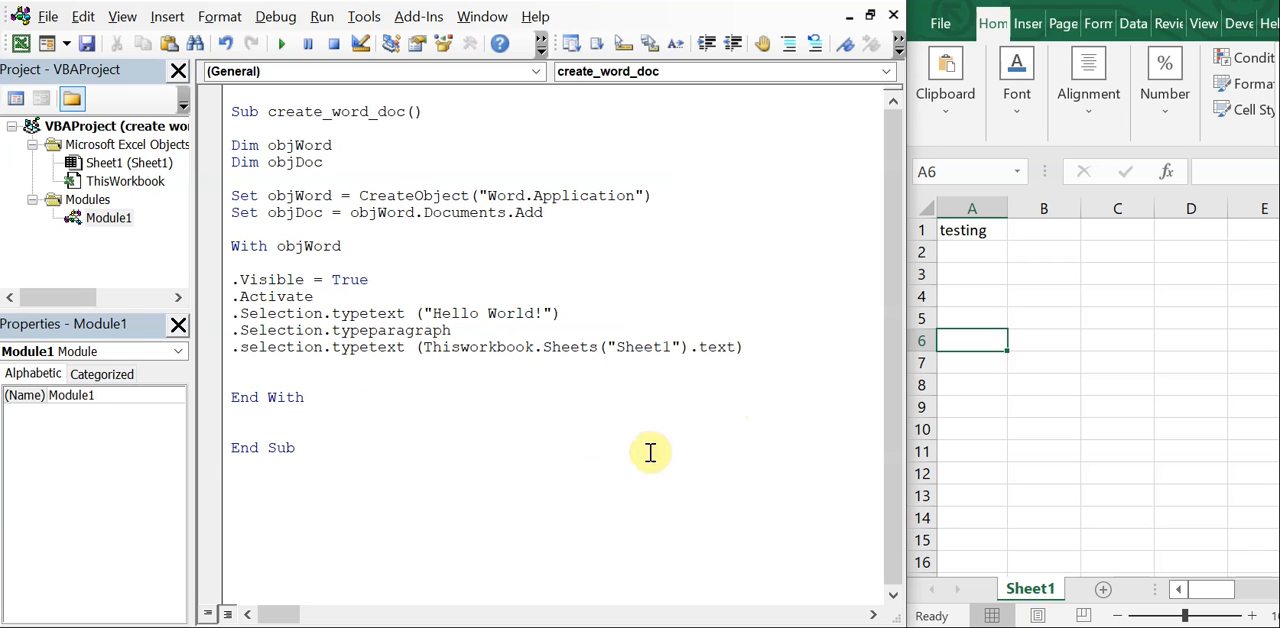
{"action": "mouse_move", "coordinate": [735, 354]}
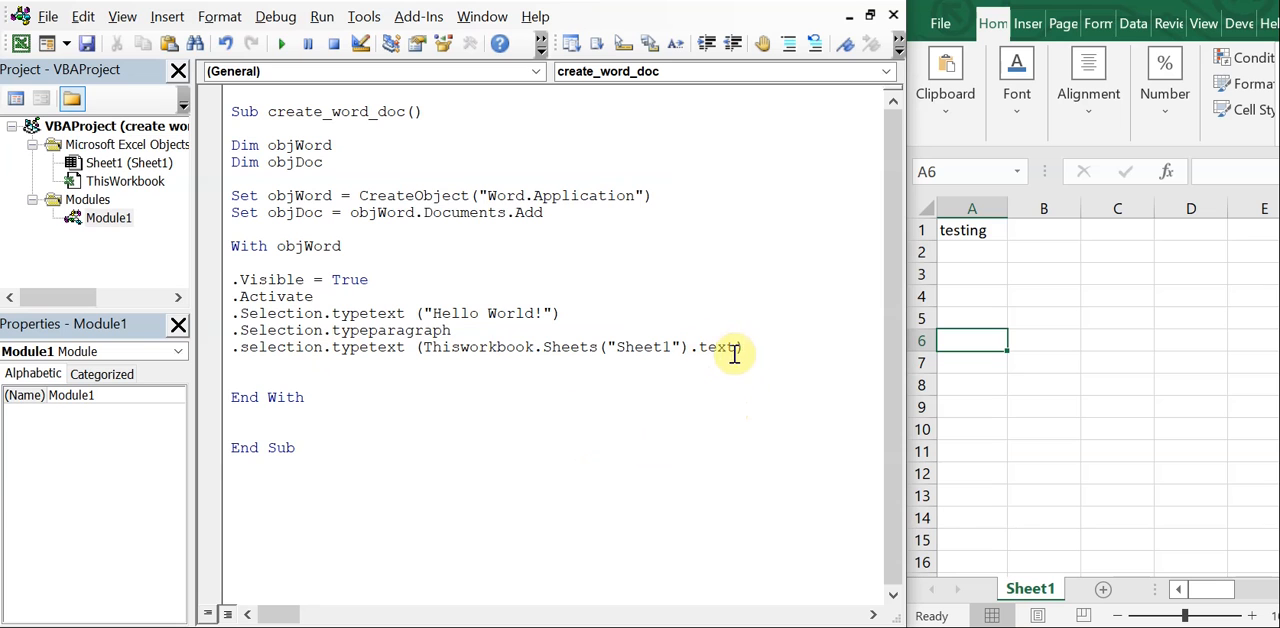
{"action": "type", "text": "cells)"}
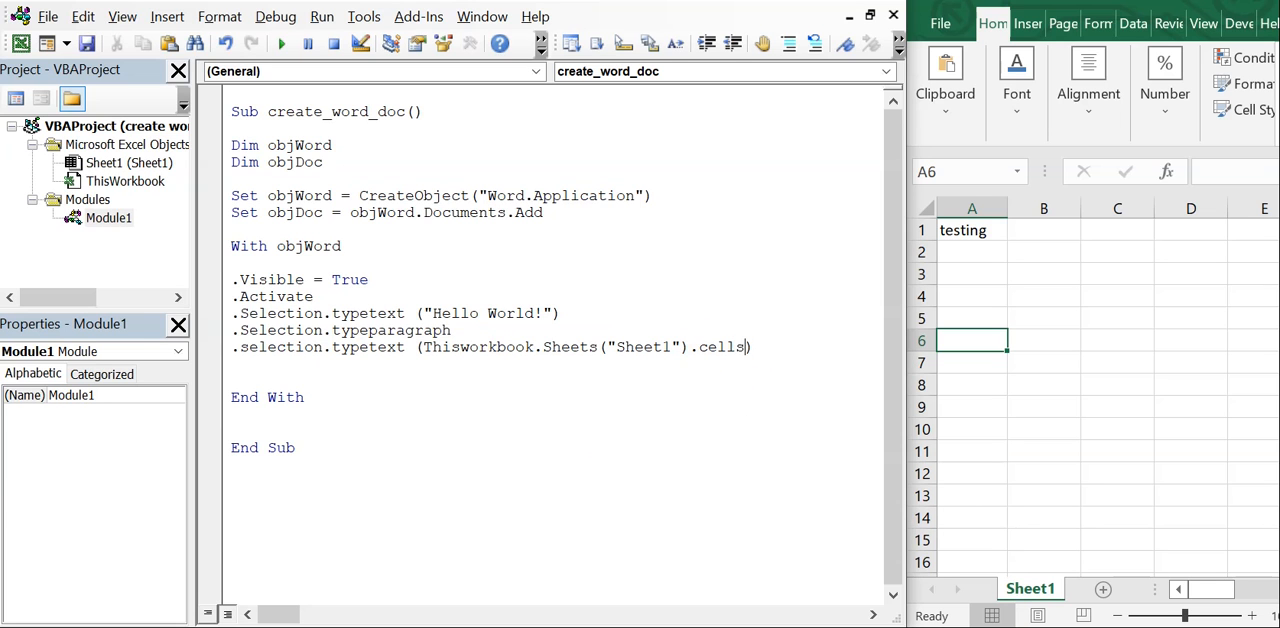
{"action": "type", "text": "(1,1)"}
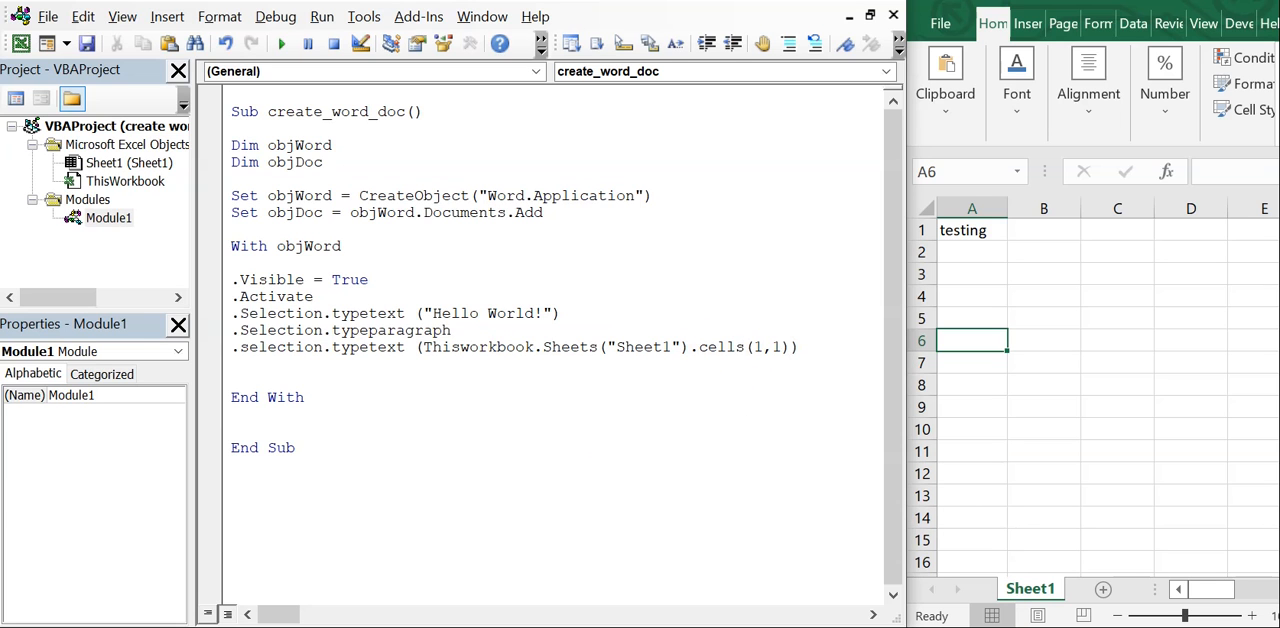
{"action": "type", "text": ".text"}
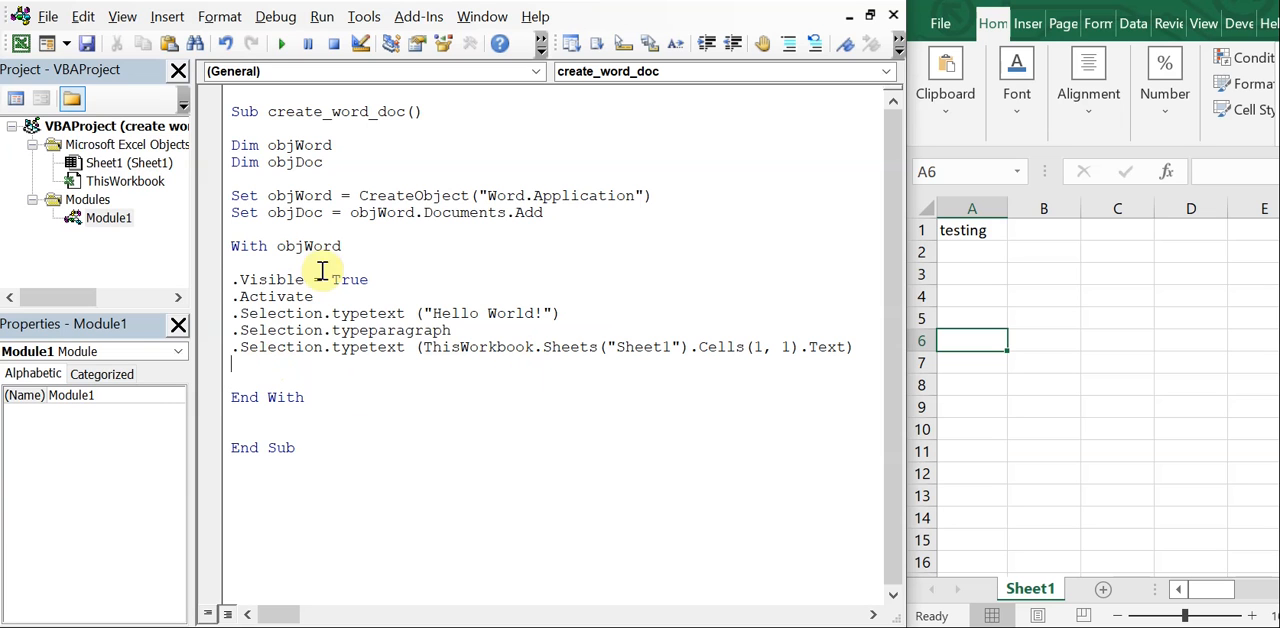
Step: Run the macro to get 'Hello World!' then 'testing' in Word, then close Word
{"action": "left_click", "coordinate": [281, 43]}
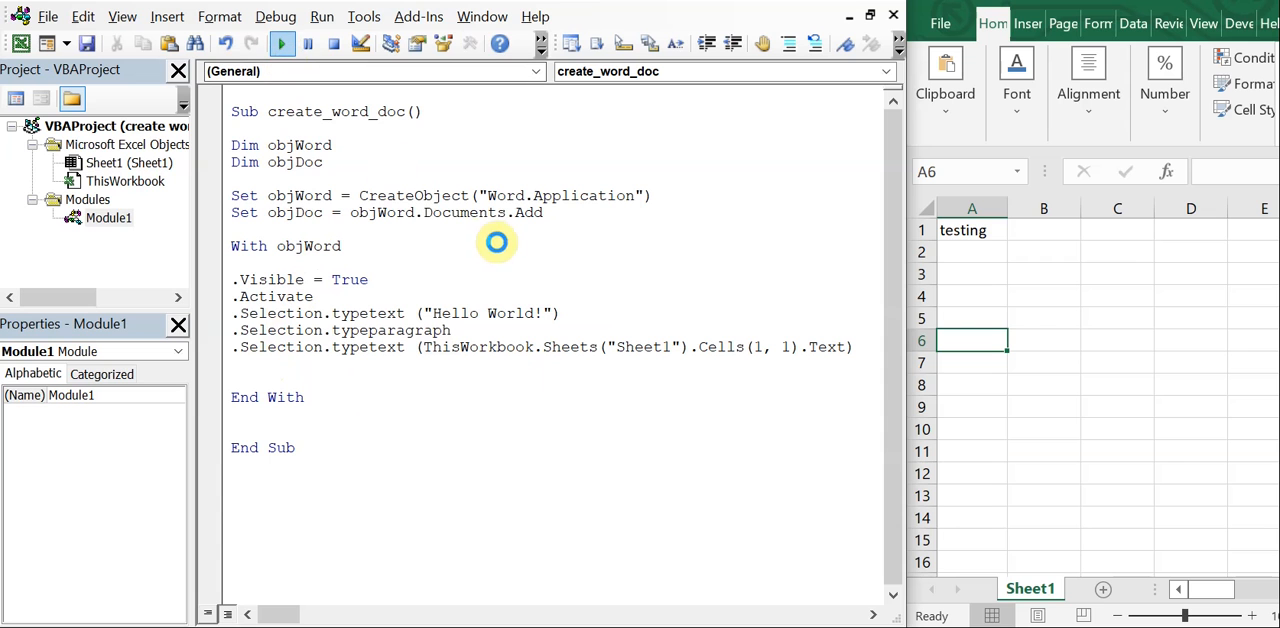
{"action": "left_click", "coordinate": [281, 43]}
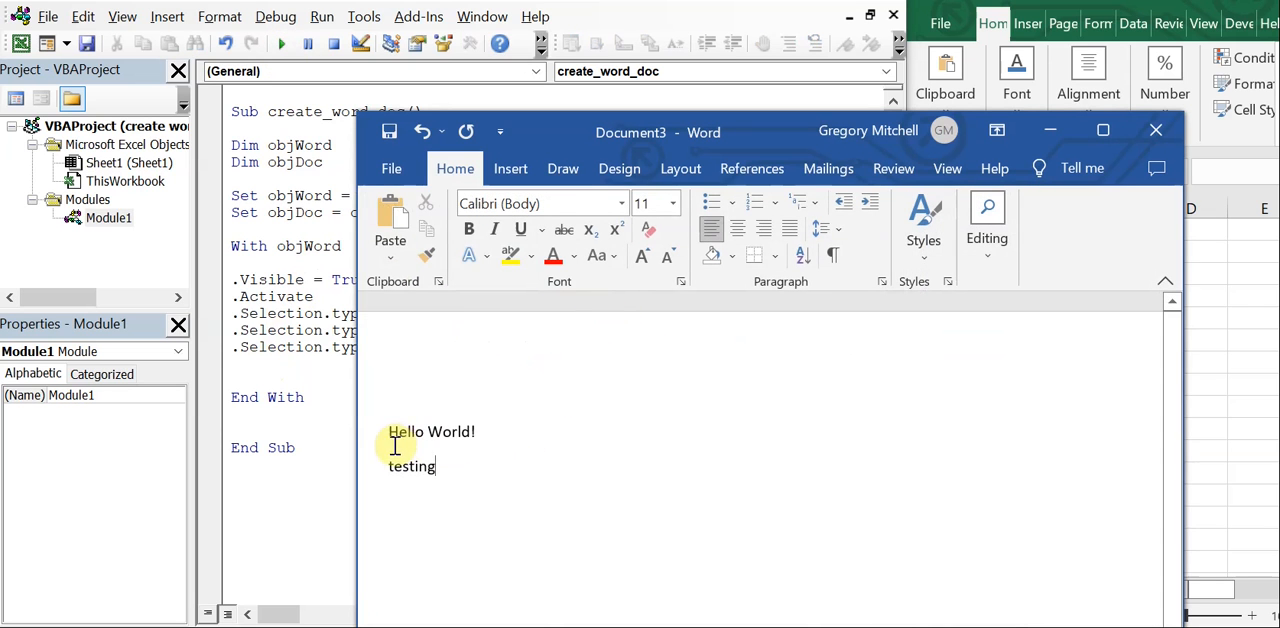
{"action": "mouse_move", "coordinate": [467, 494]}
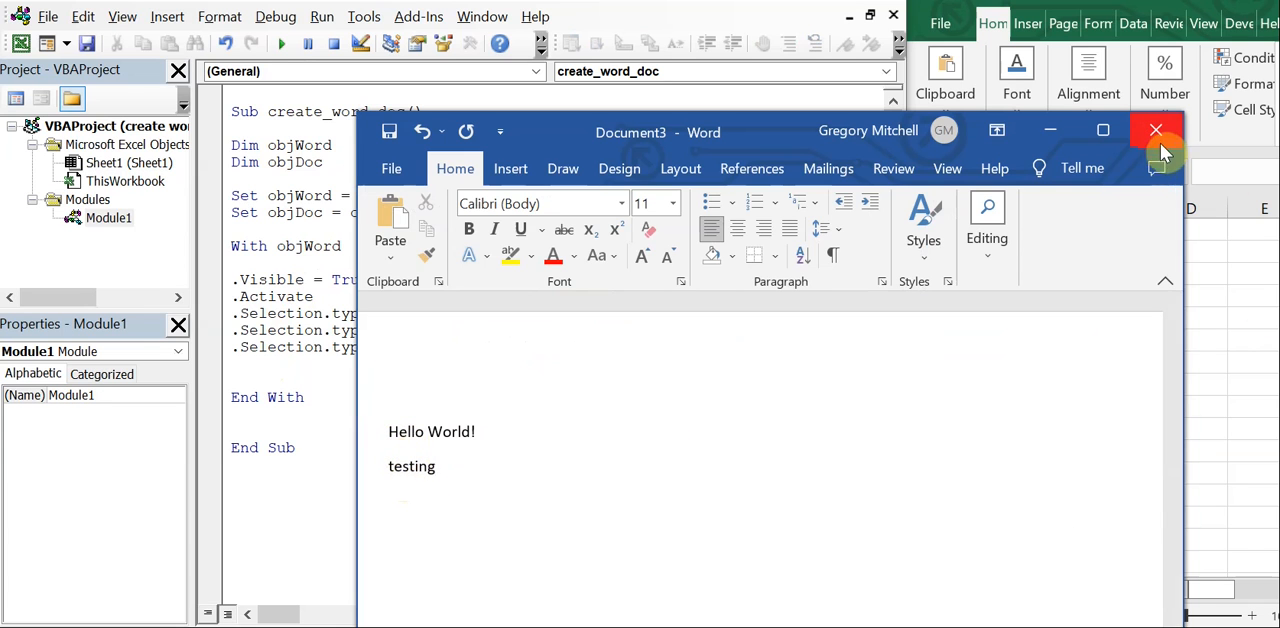
{"action": "left_click", "coordinate": [1156, 130]}
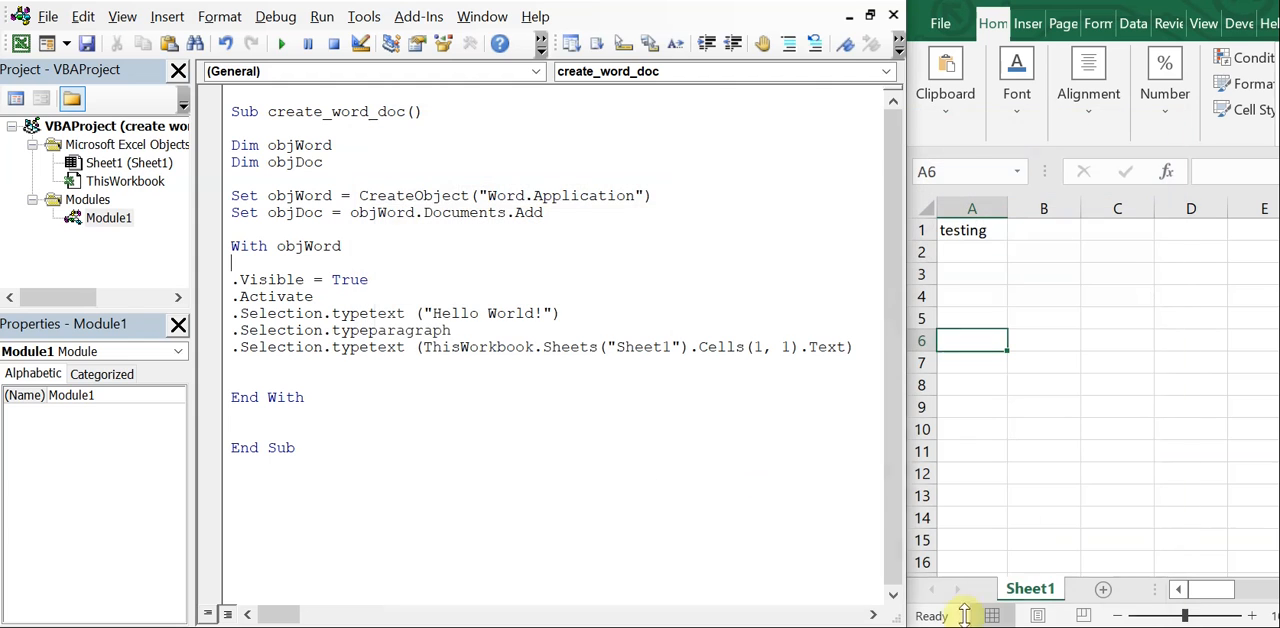
{"action": "left_click", "coordinate": [970, 251]}
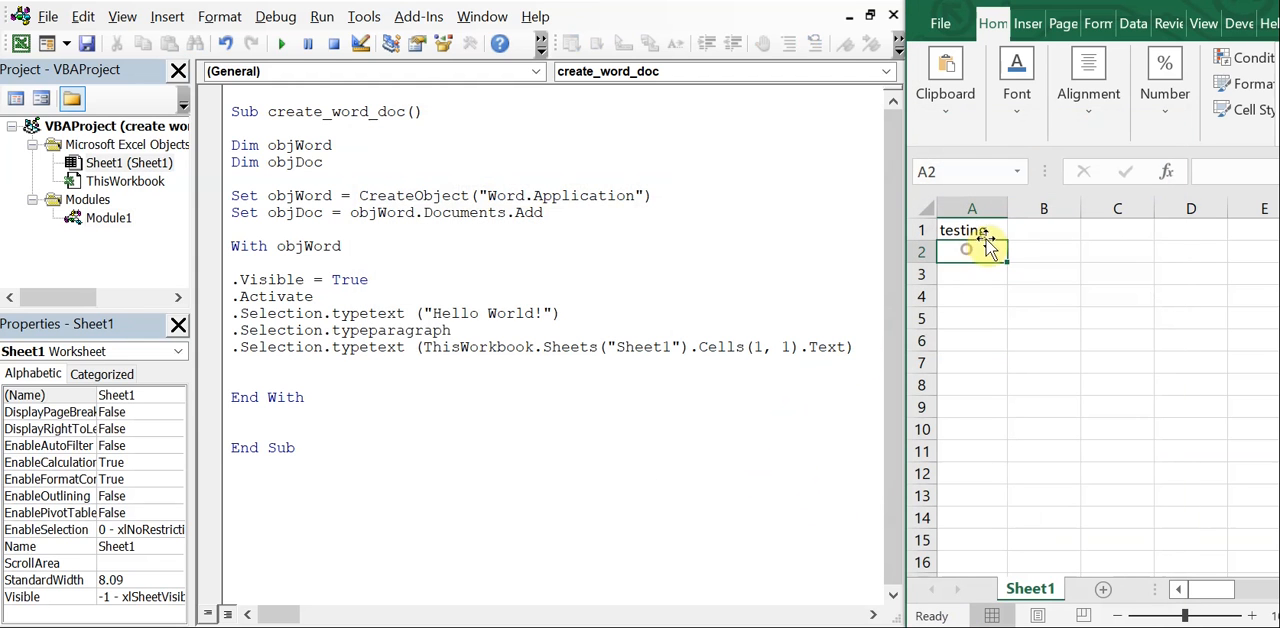